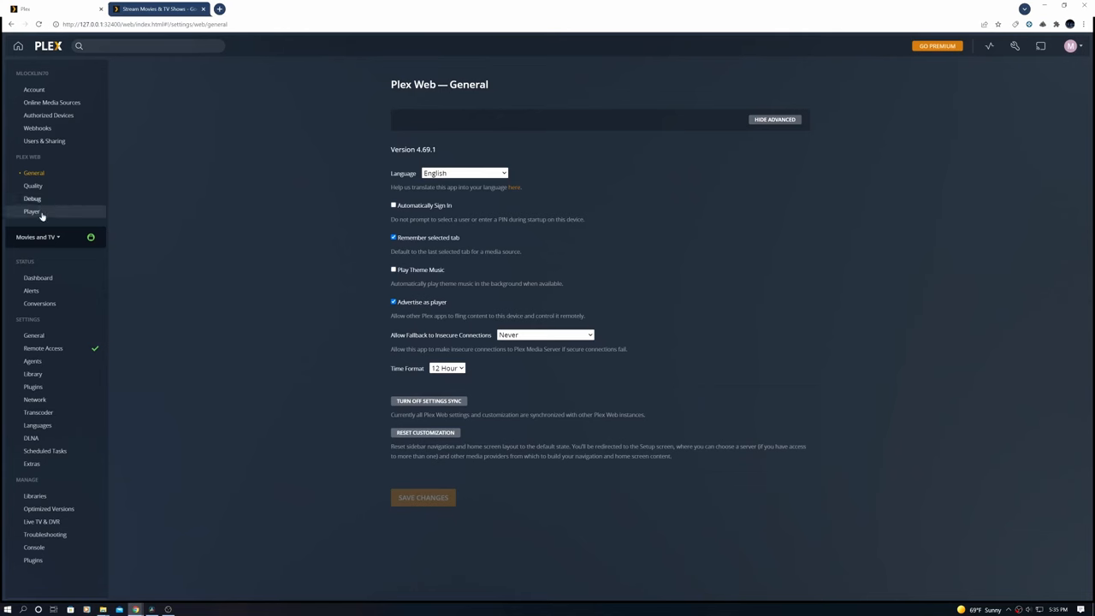
- Switch from the Plex Web general settings to the plex.tv homepage tab
click(158, 10)
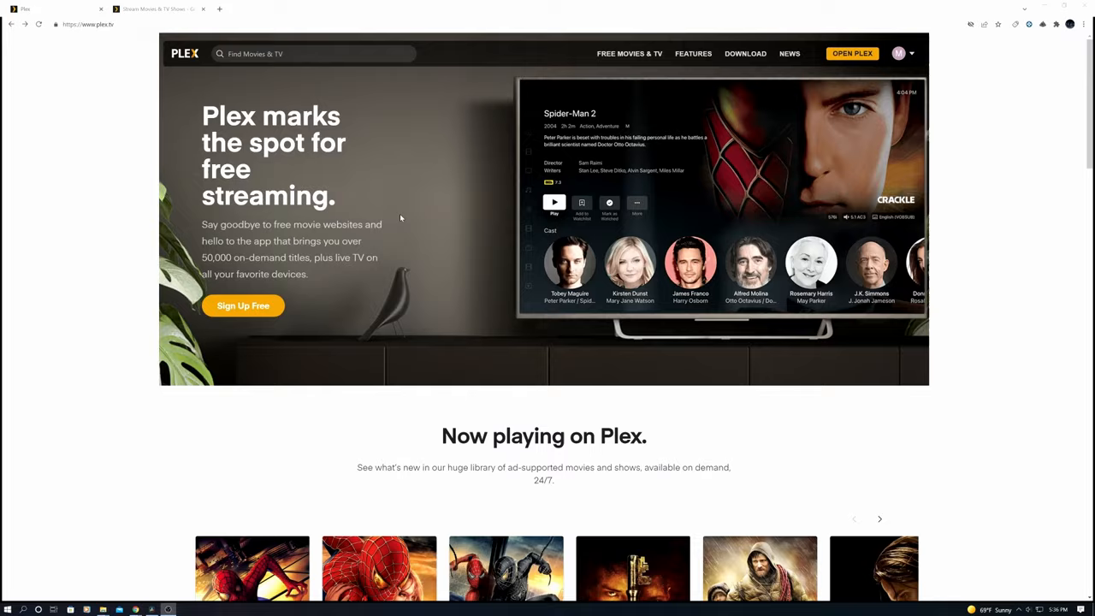
- Browse the plex.tv free movie lineup, then return to the Plex Web settings tab
scroll(down, 3)
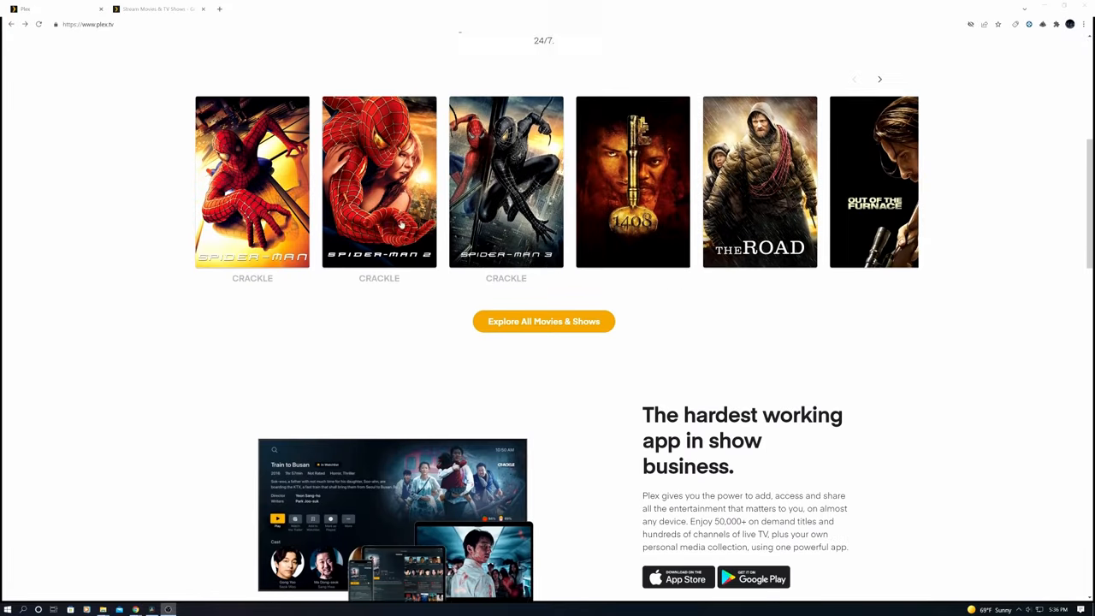
scroll(down, 3)
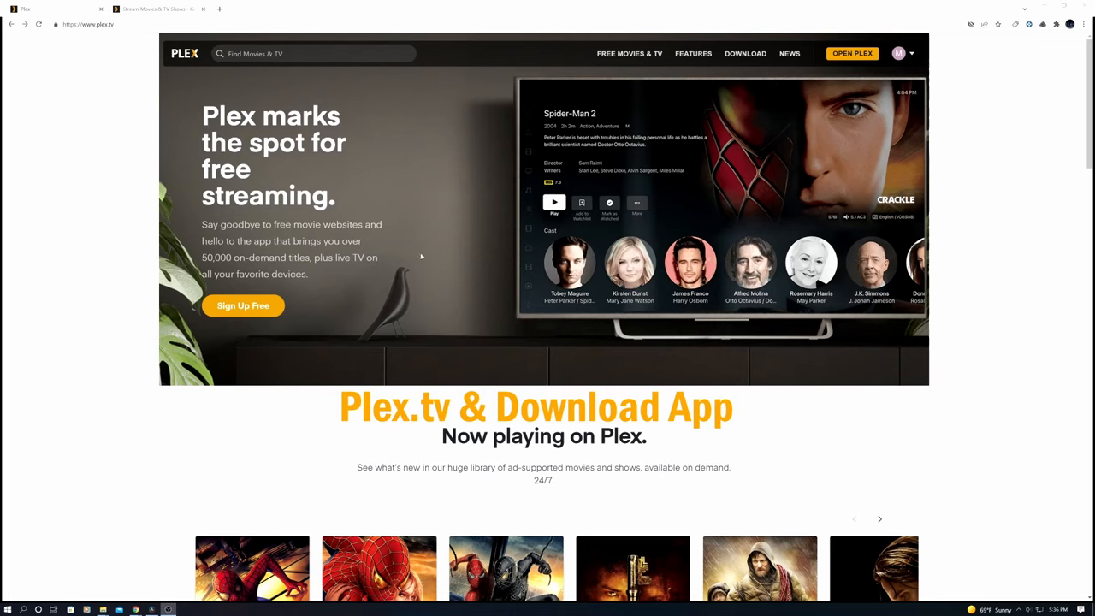
click(852, 53)
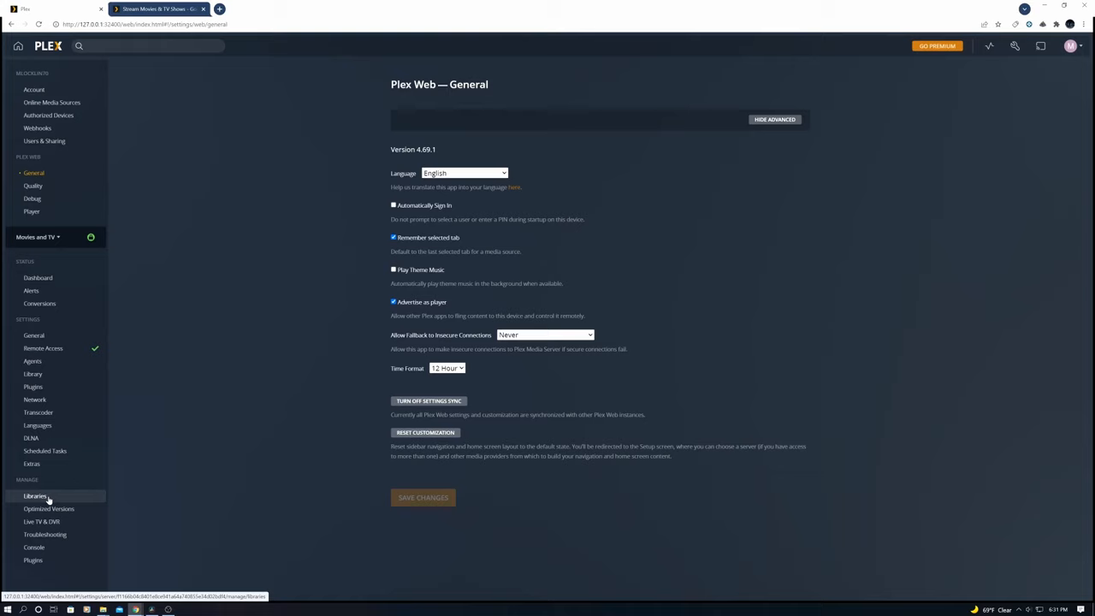
- Add a new Music library sourced from the music collection folder
click(35, 496)
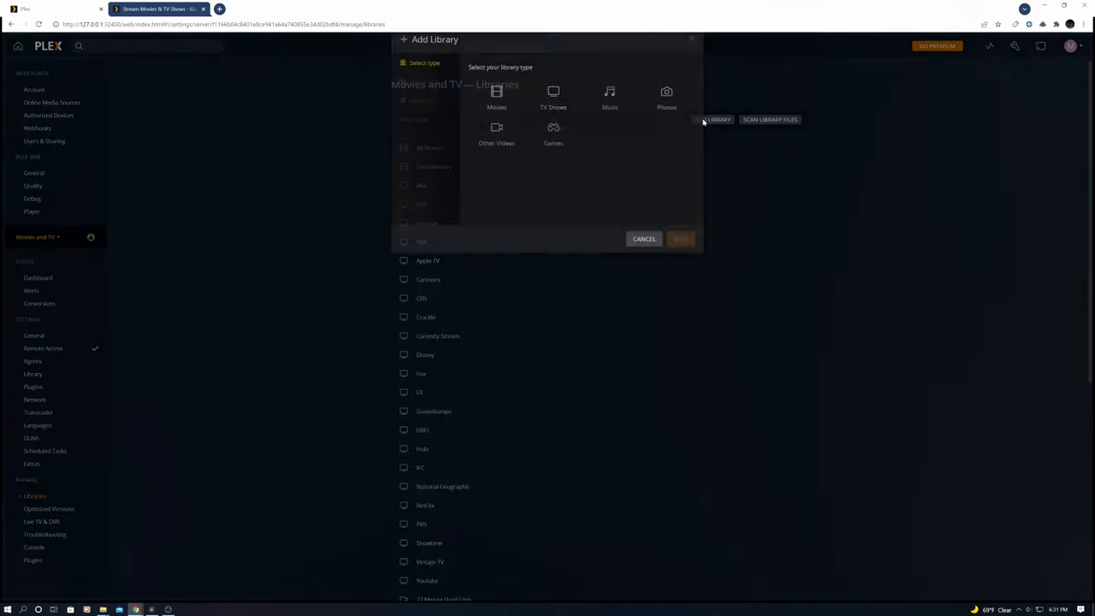
click(610, 134)
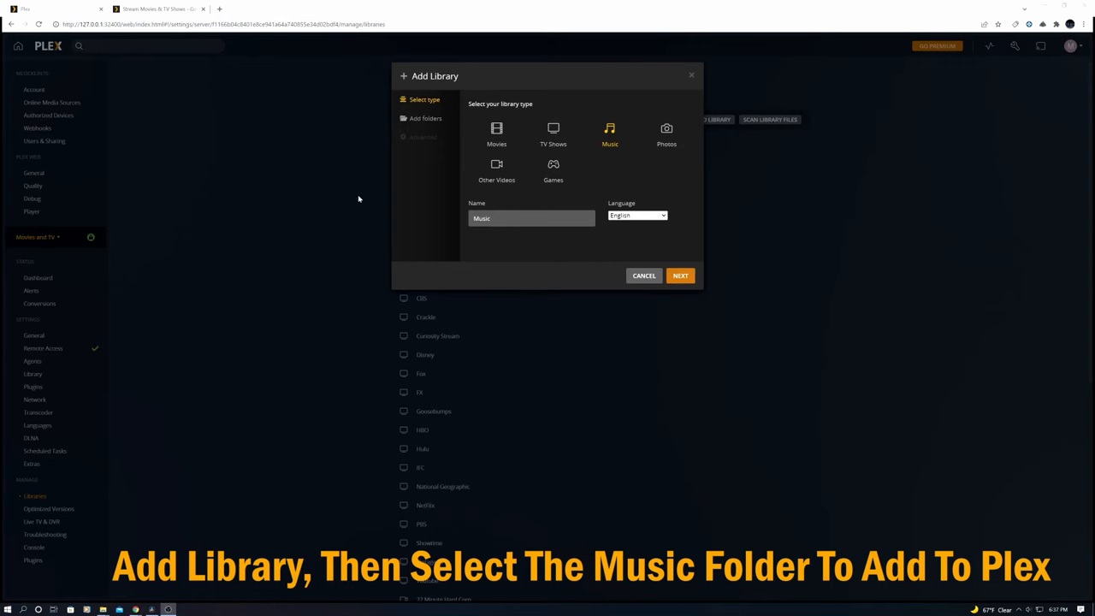
click(681, 275)
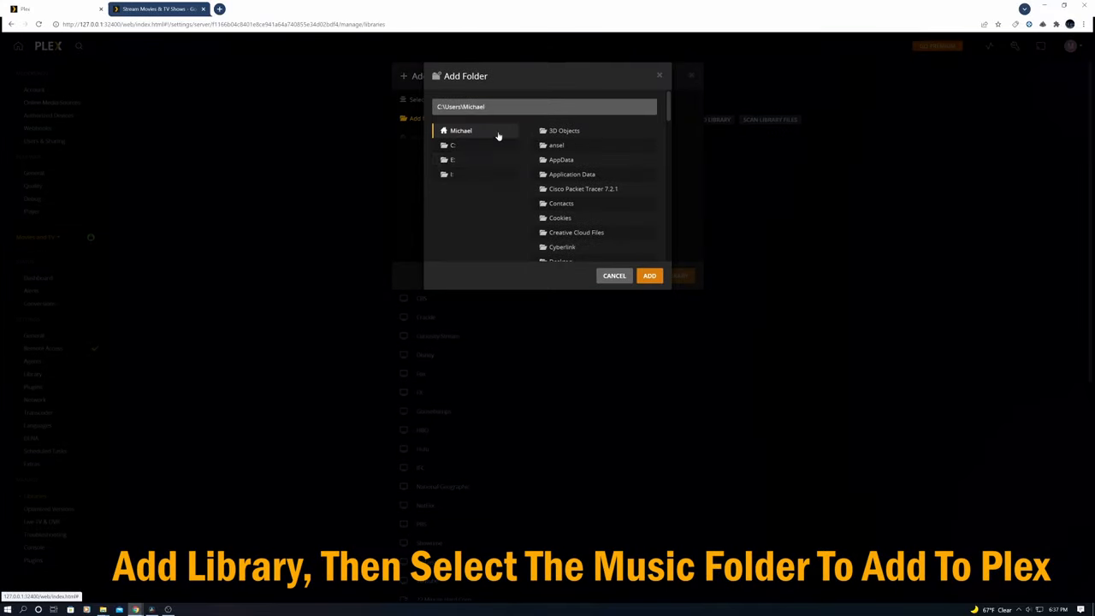
click(452, 143)
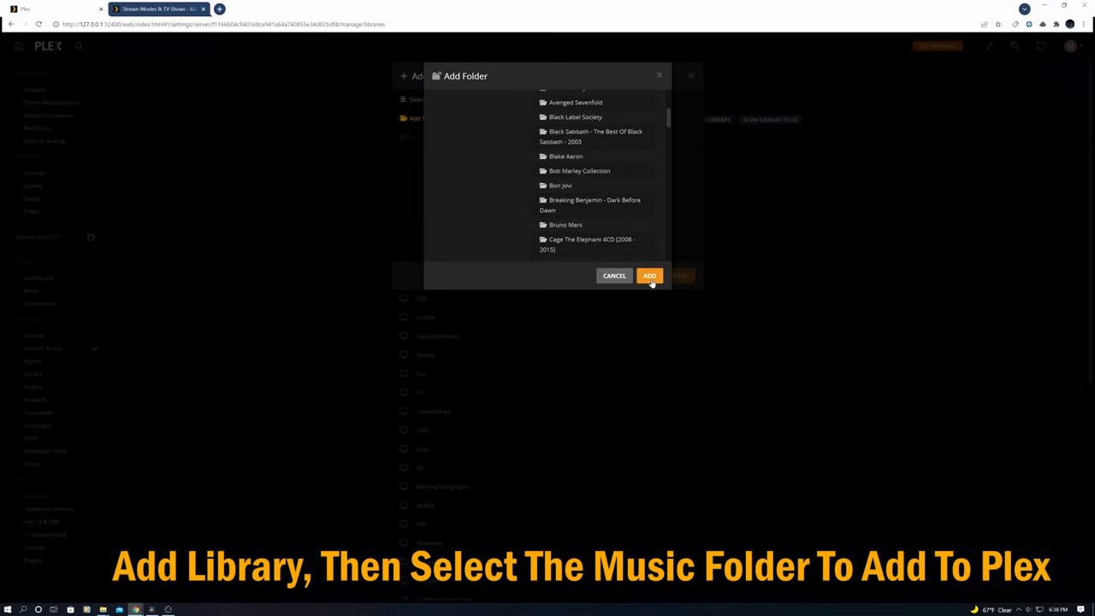
click(649, 275)
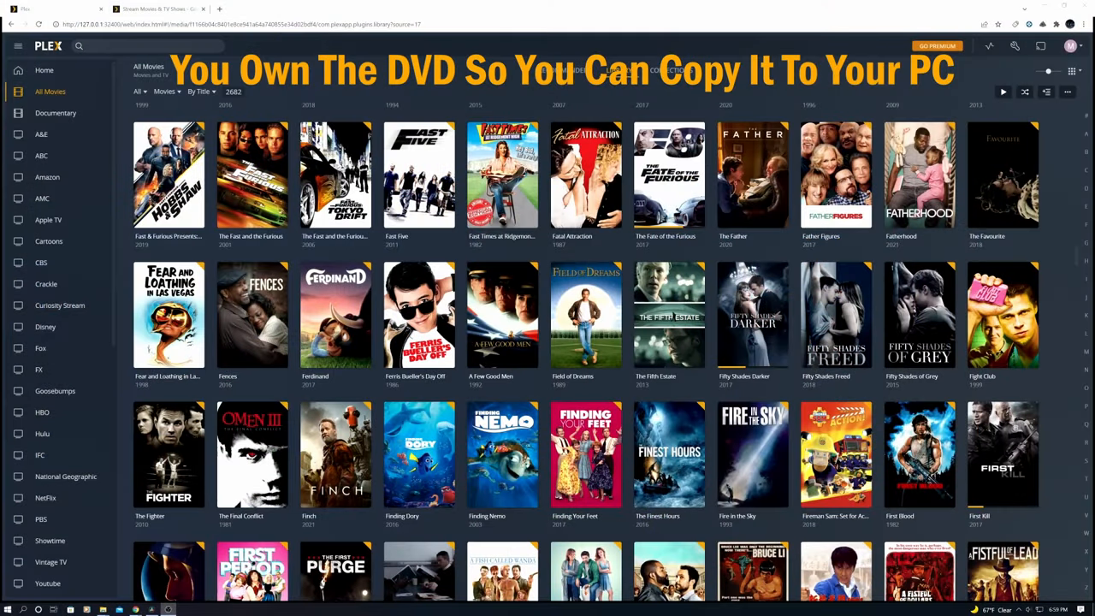
scroll(down, 3)
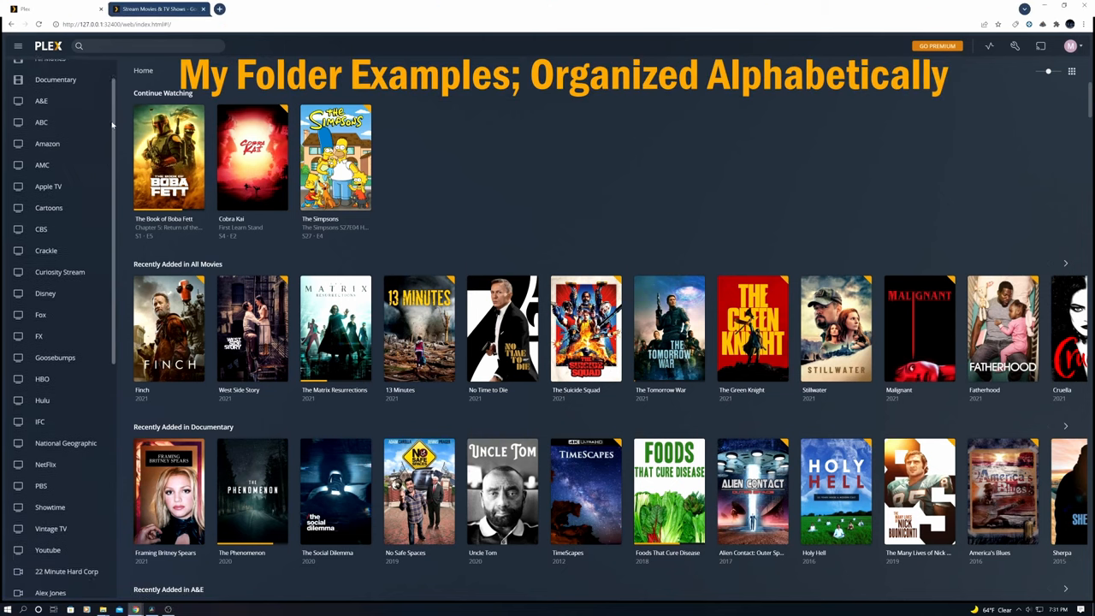
- Scroll through the home sidebar's libraries, then open the Plex Web general settings
scroll(down, 3)
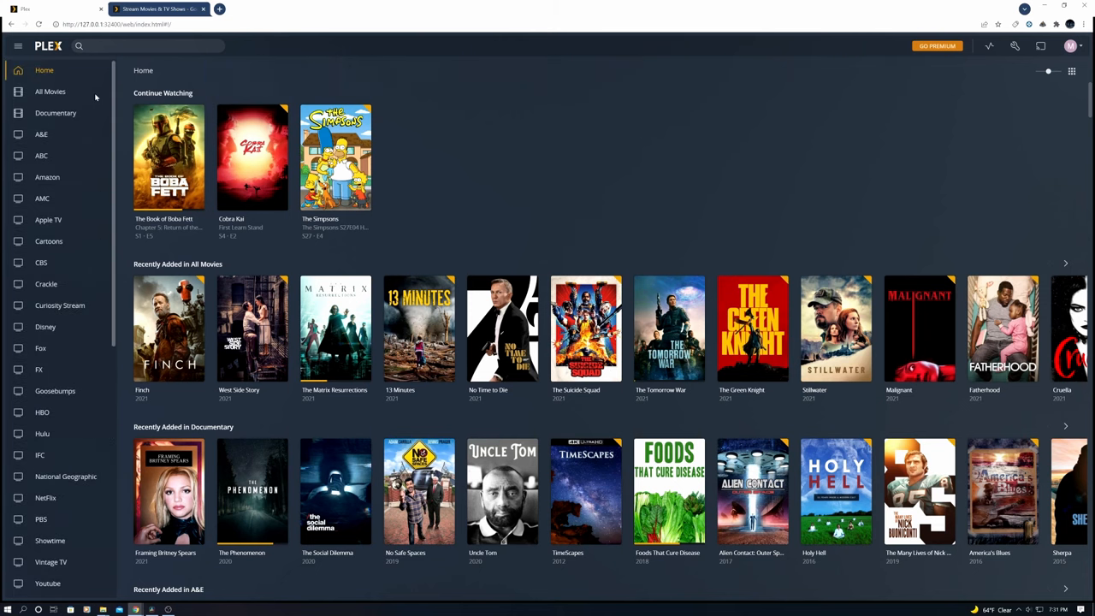
mouse_move(48, 220)
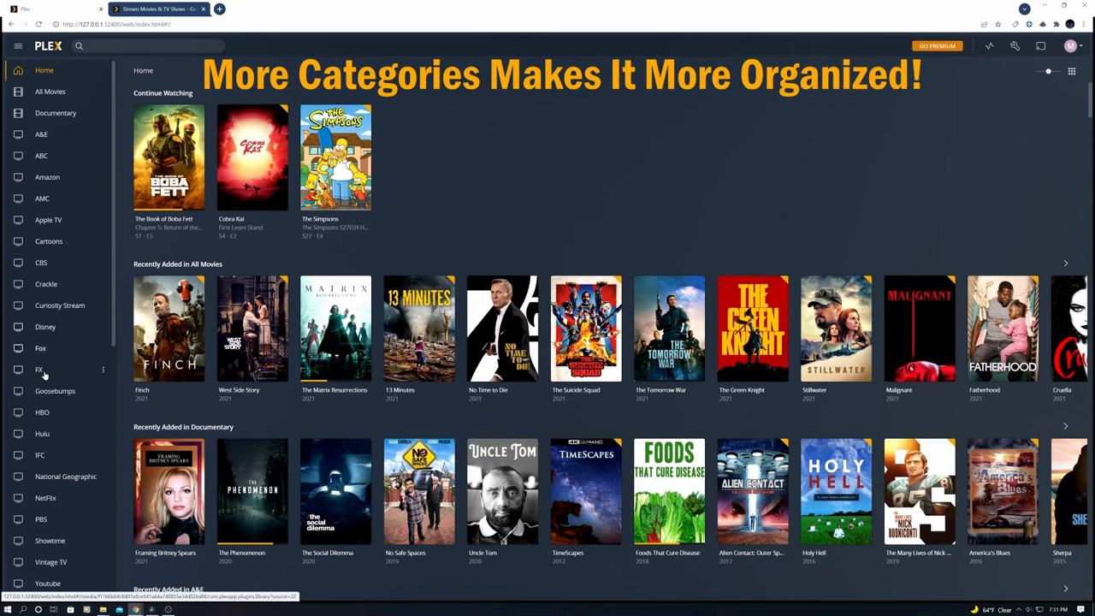
mouse_move(45, 497)
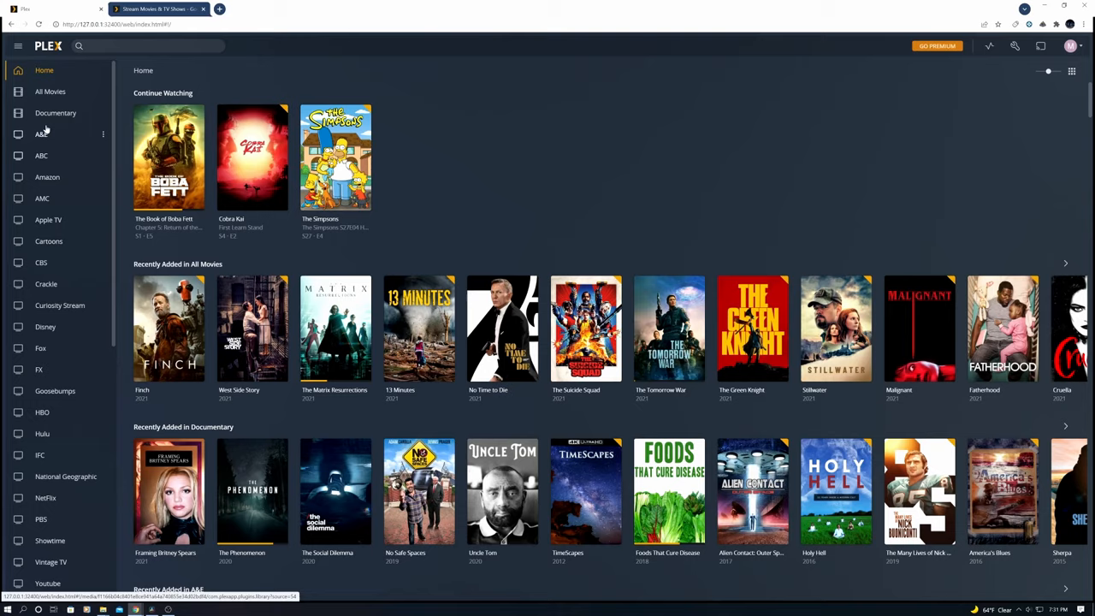
click(49, 92)
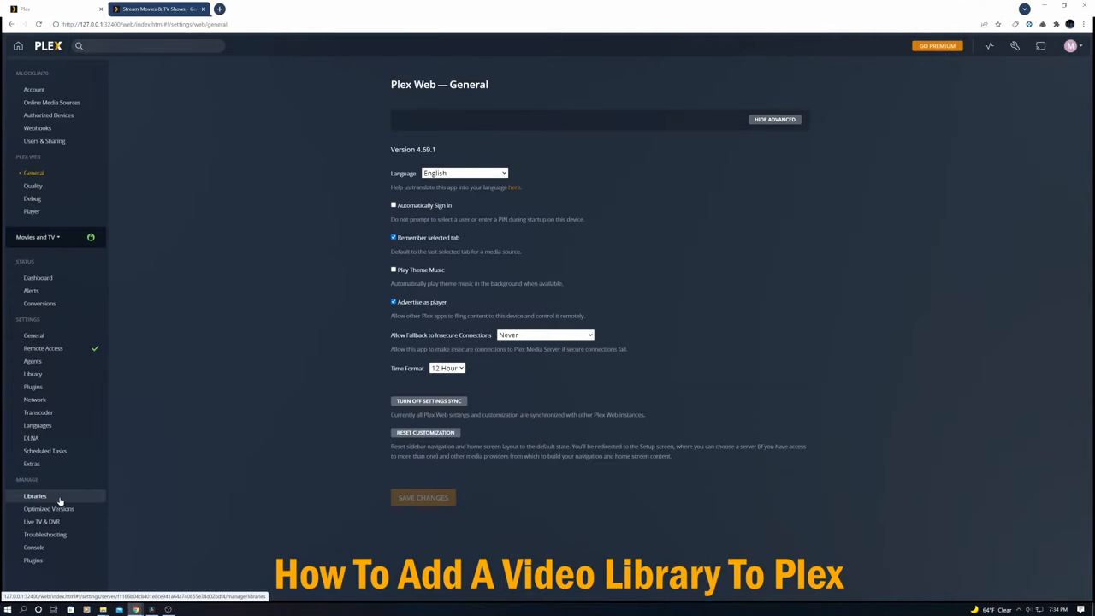
- Create a Movies library named New Movies from the War Movies folder
click(34, 496)
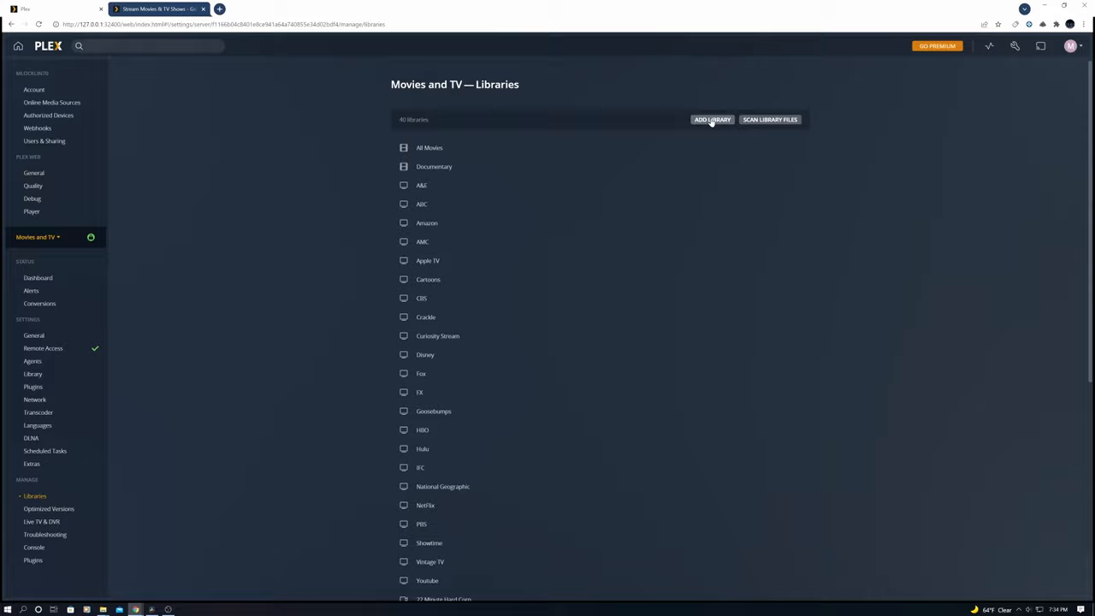
click(711, 119)
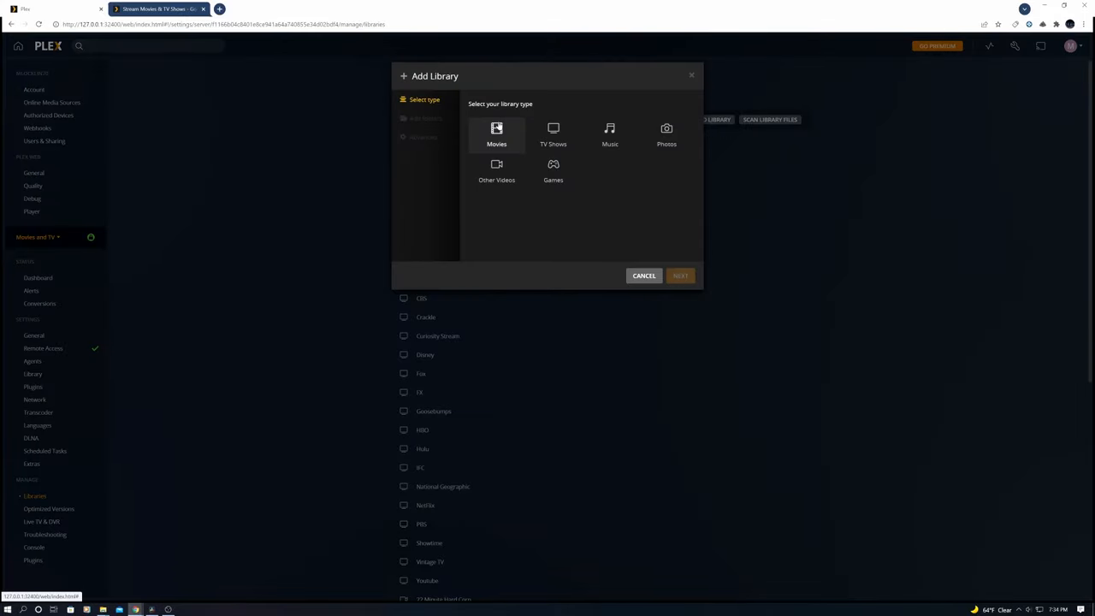
click(496, 134)
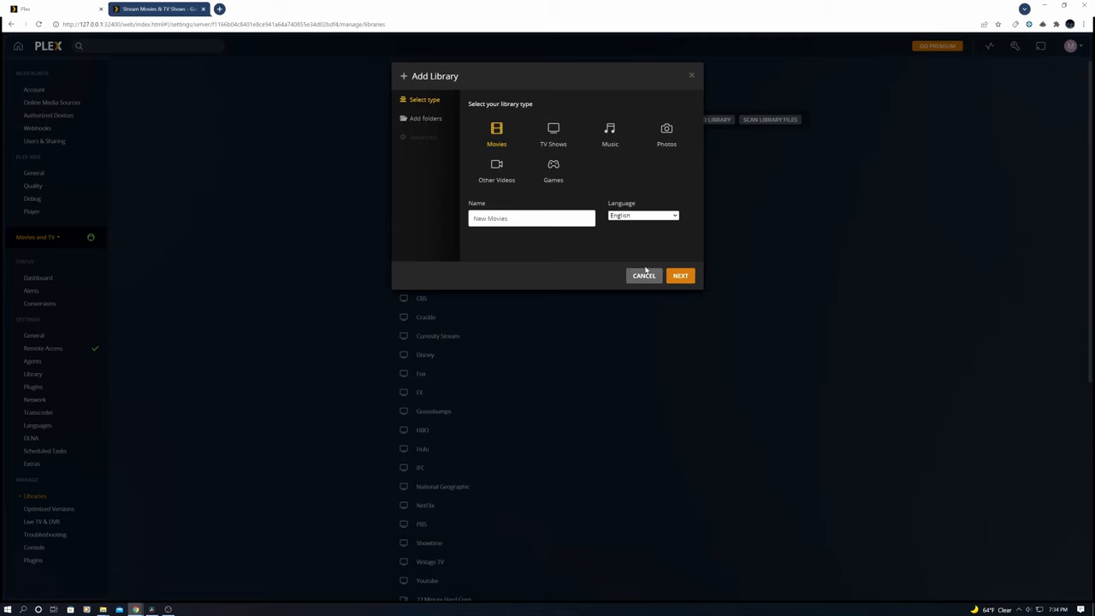
click(680, 275)
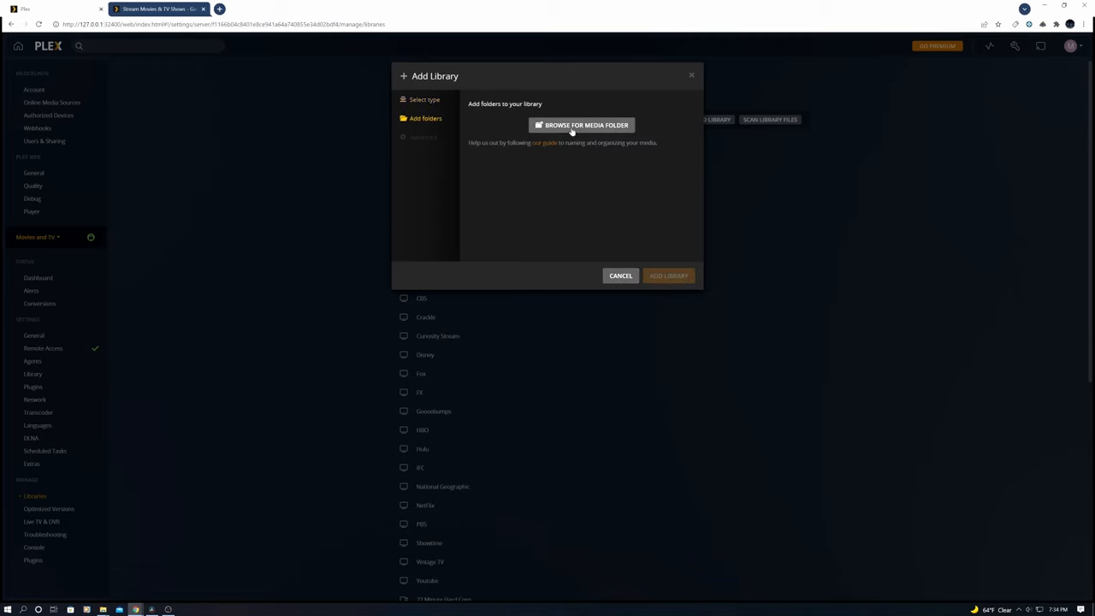
click(582, 125)
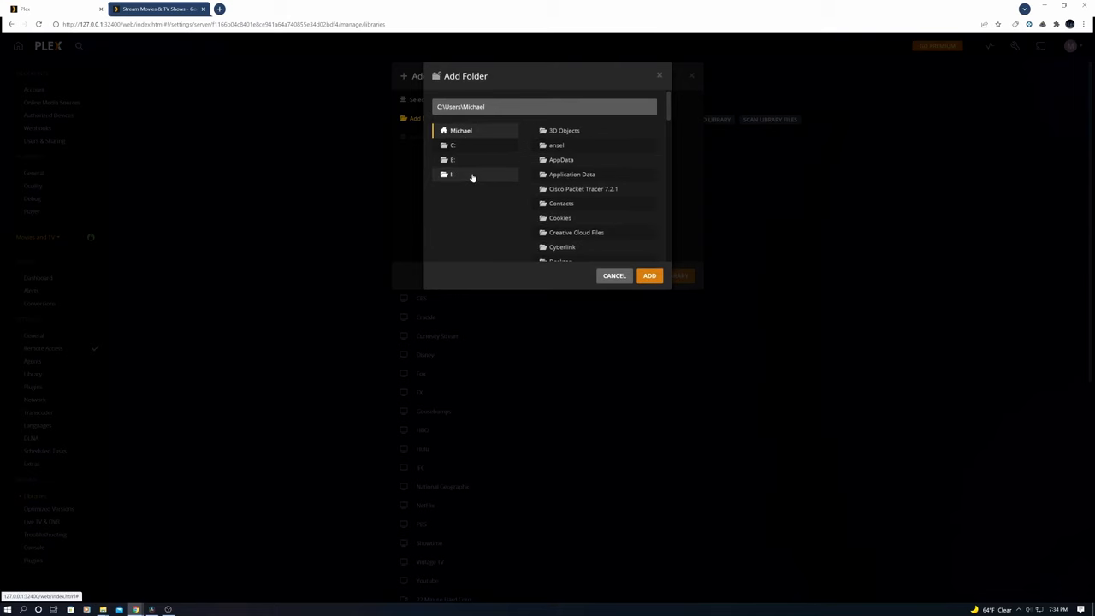
scroll(down, 3)
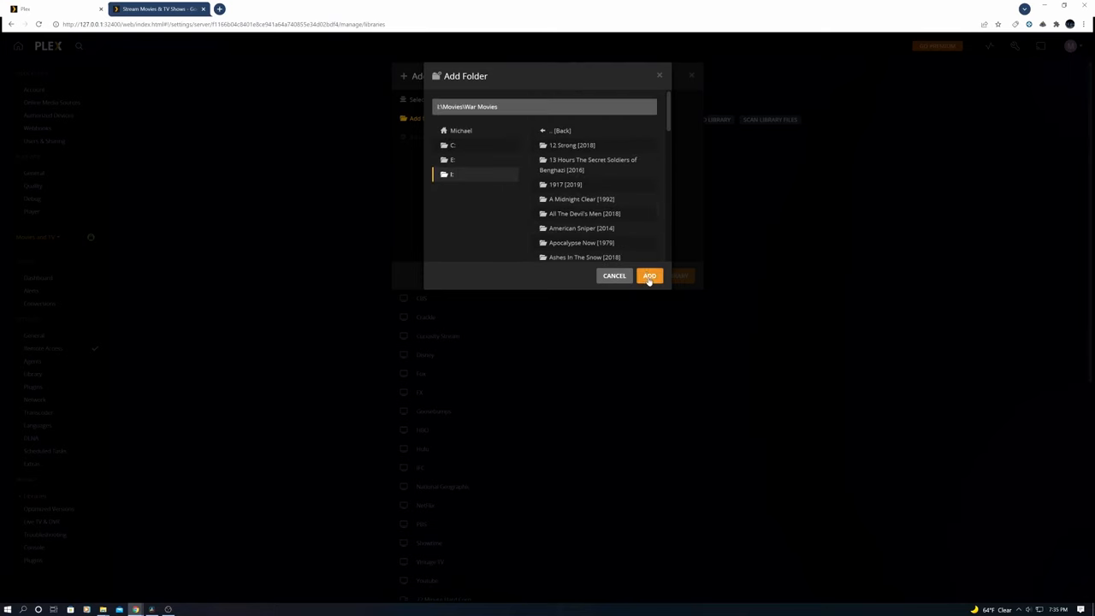
click(650, 275)
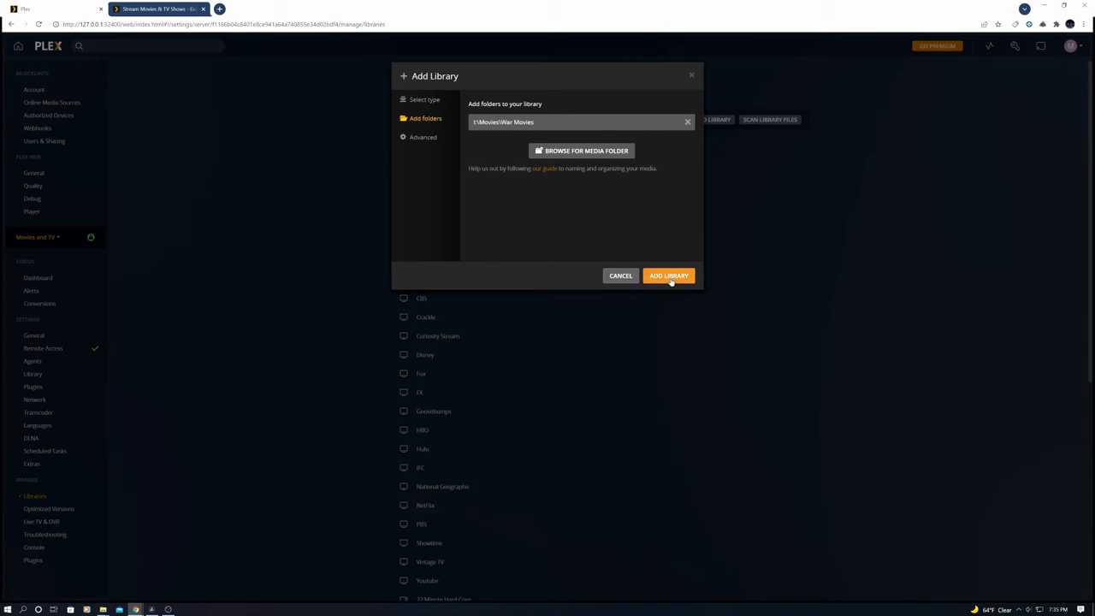
click(669, 276)
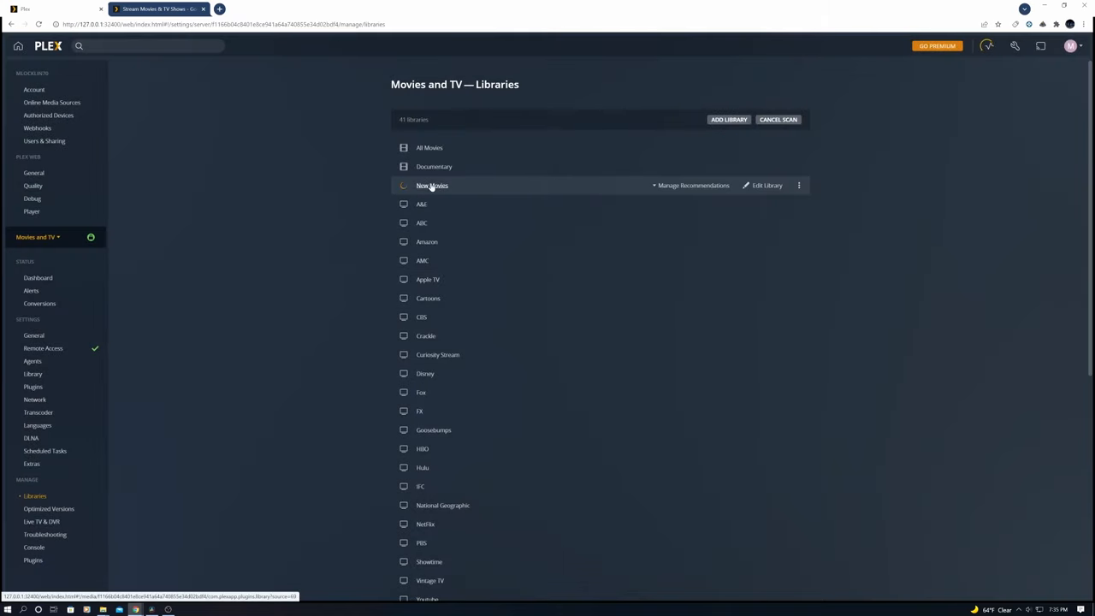
mouse_move(588, 265)
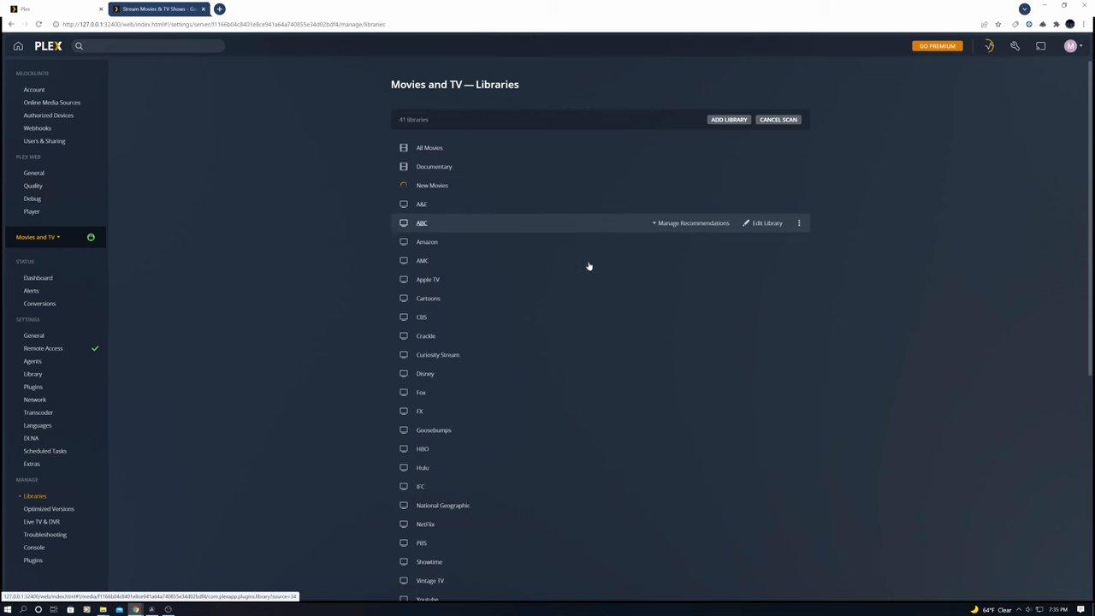
- Check New Movies in the home sidebar, then go back to settings
click(18, 46)
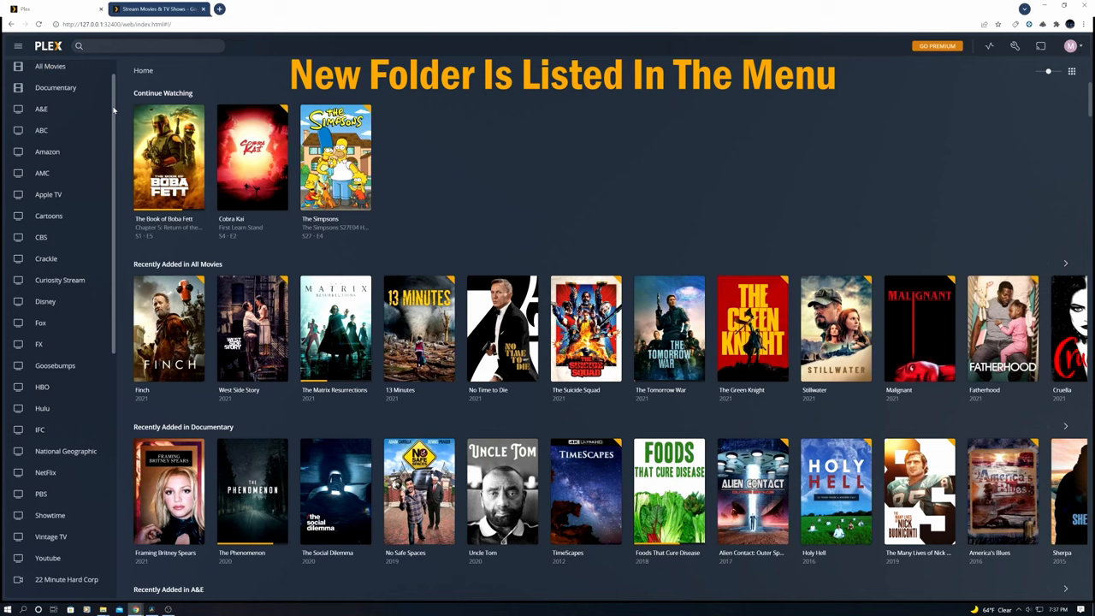
scroll(down, 3)
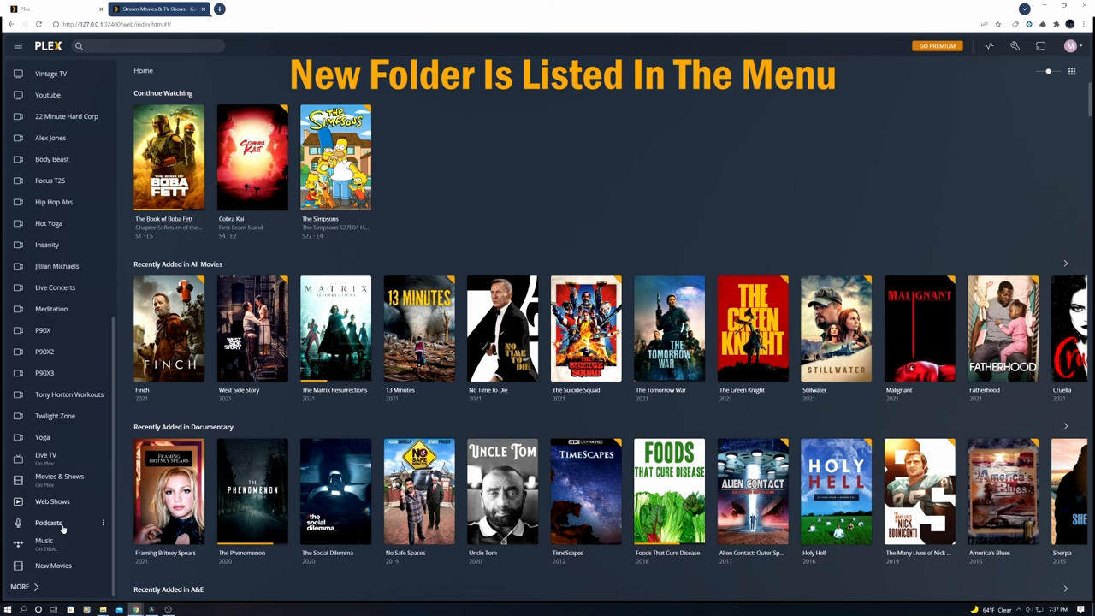
click(53, 566)
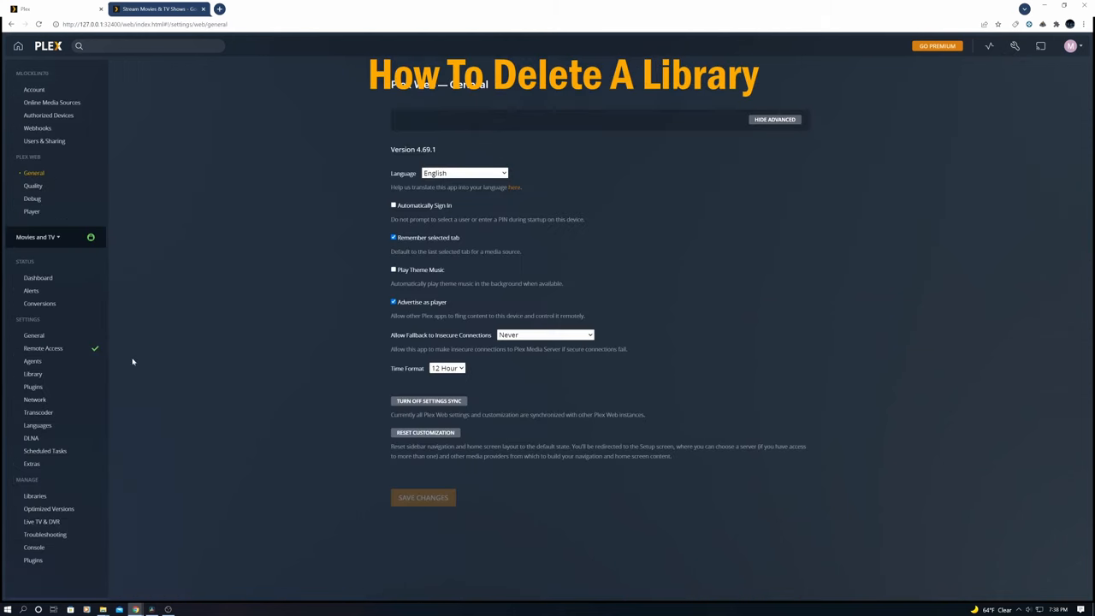
- Delete the New Movies library from Manage > Libraries
click(35, 496)
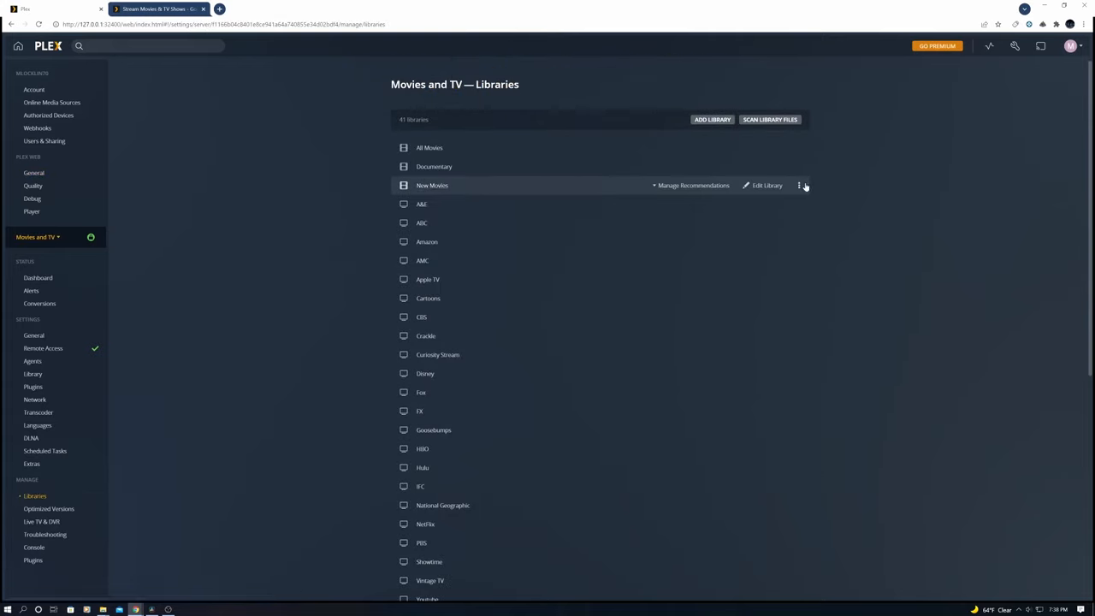
click(798, 184)
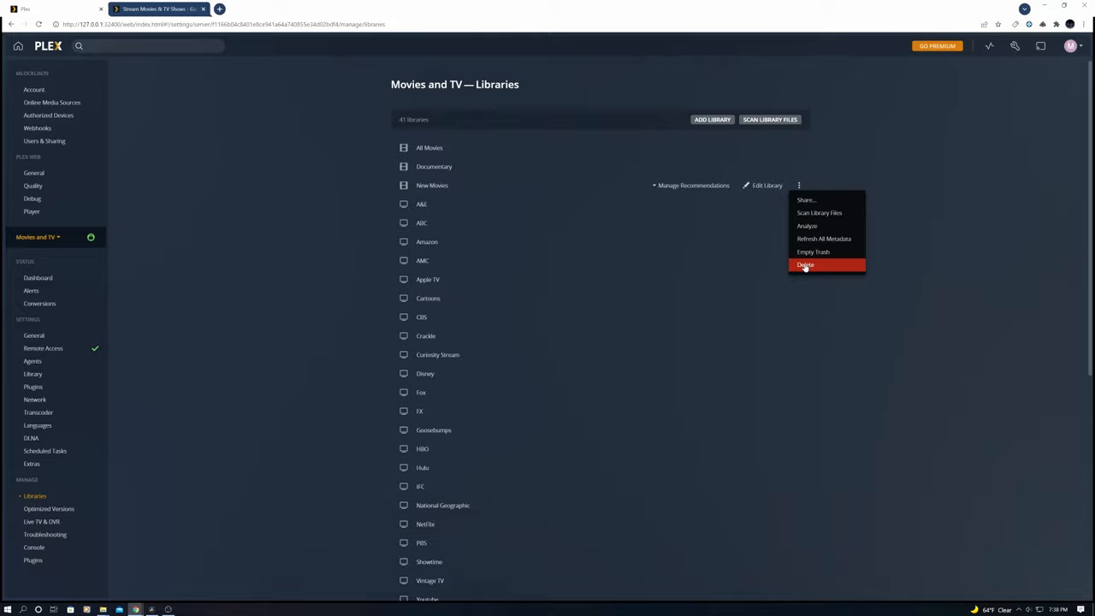
click(805, 265)
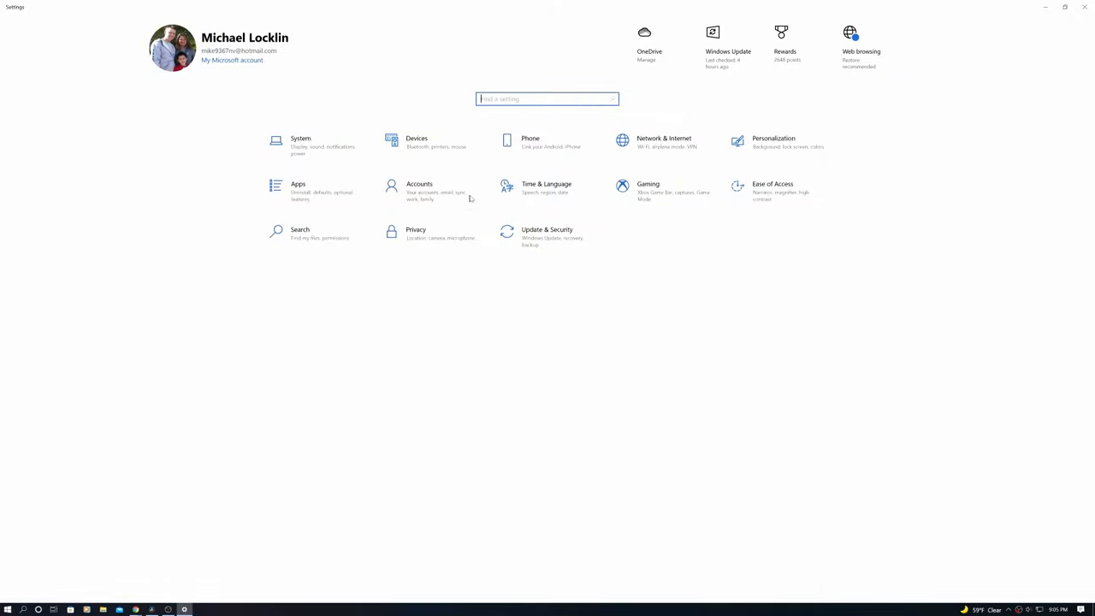
- Open the Local Area Connection adapter's properties from Network & Internet status
click(664, 141)
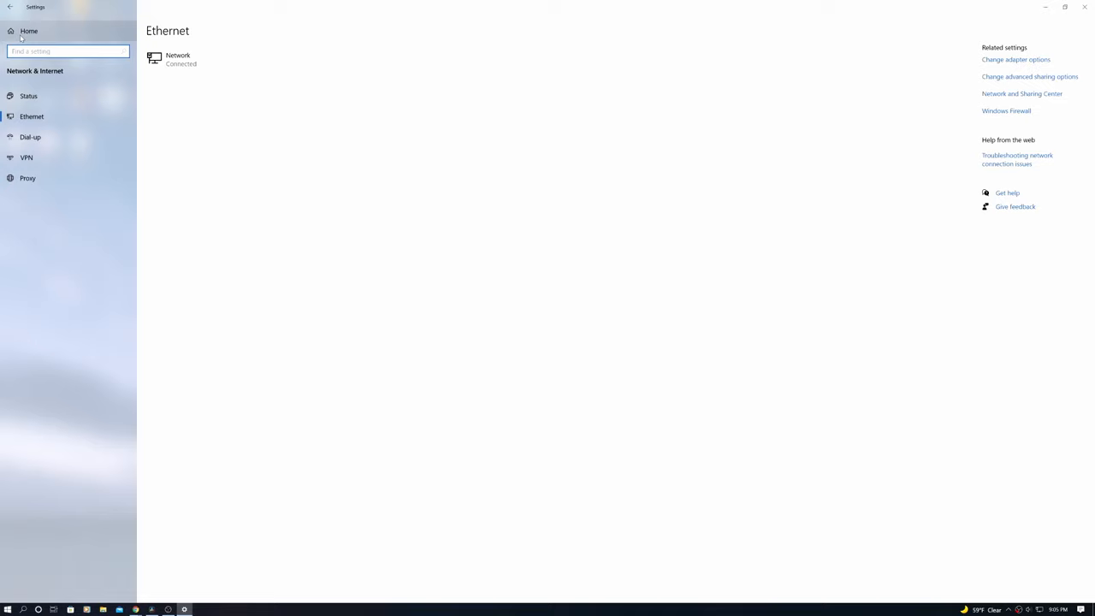
click(28, 95)
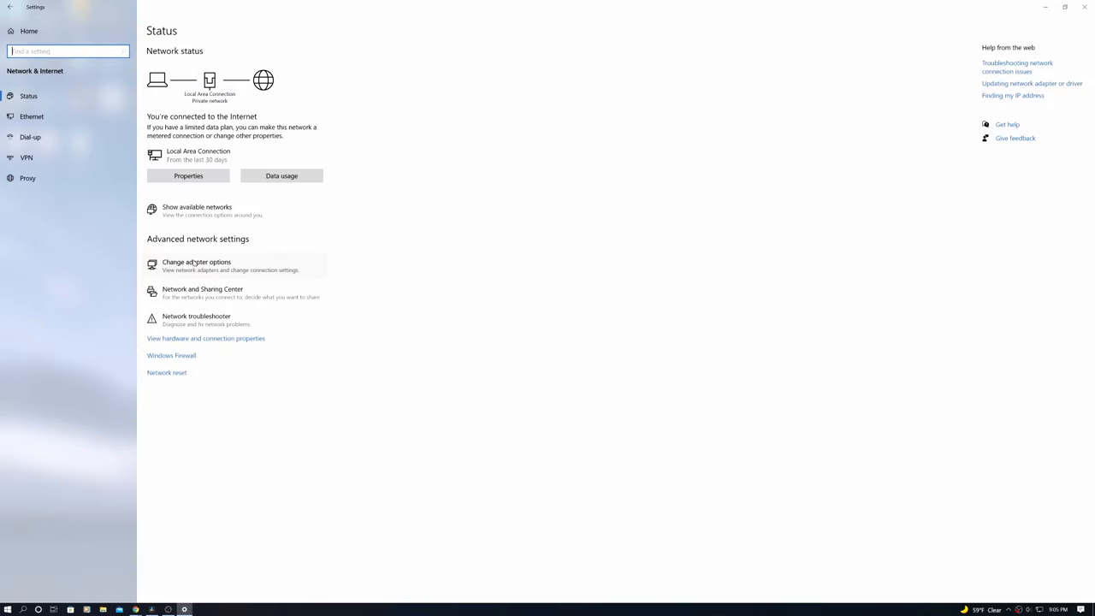
click(195, 262)
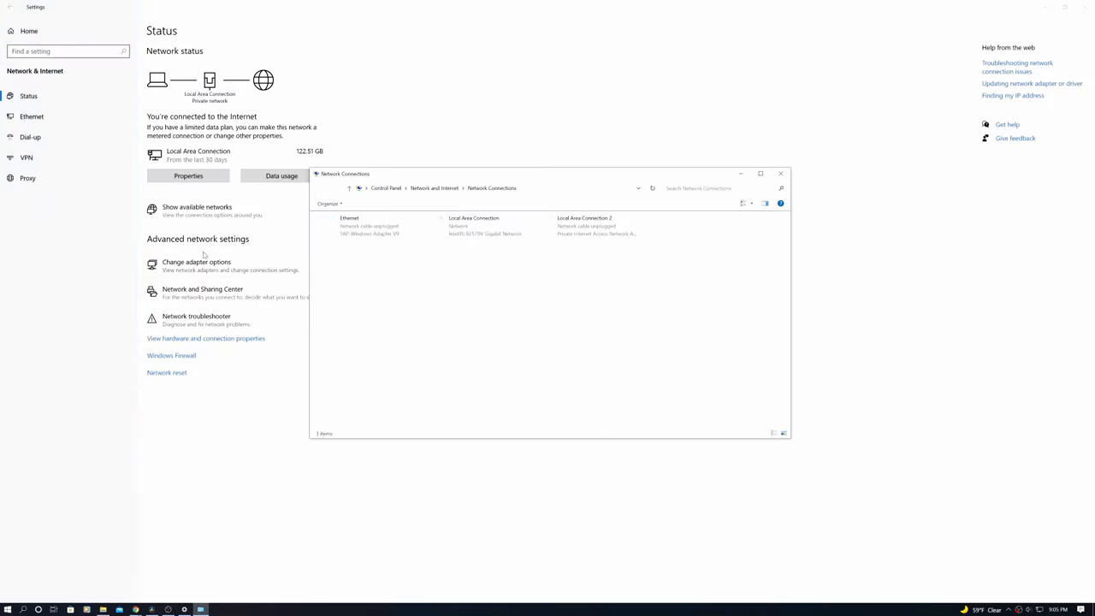
click(473, 226)
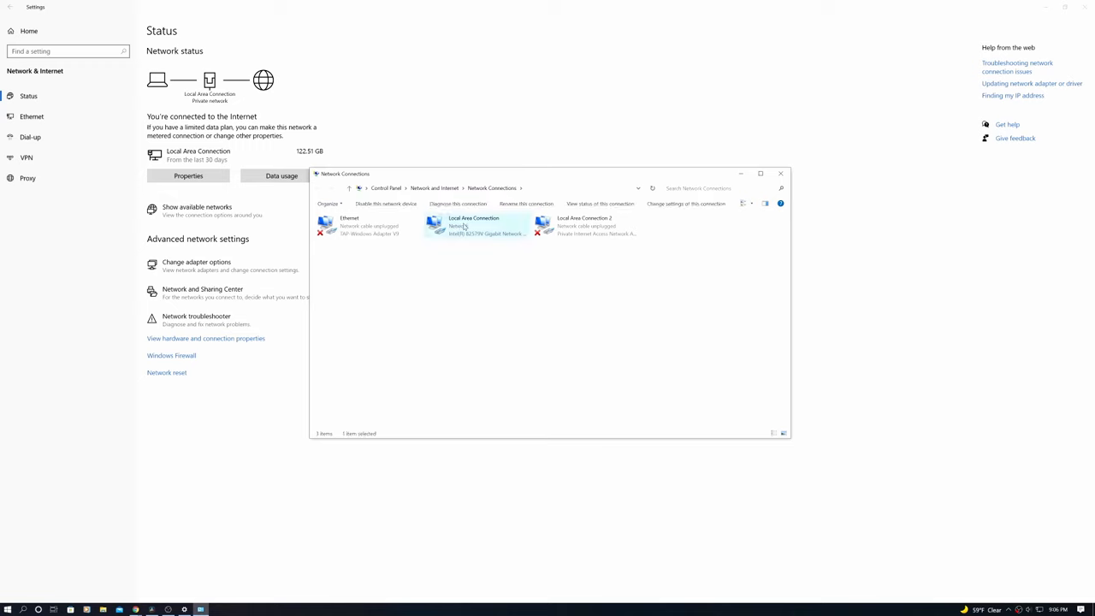
right_click(473, 226)
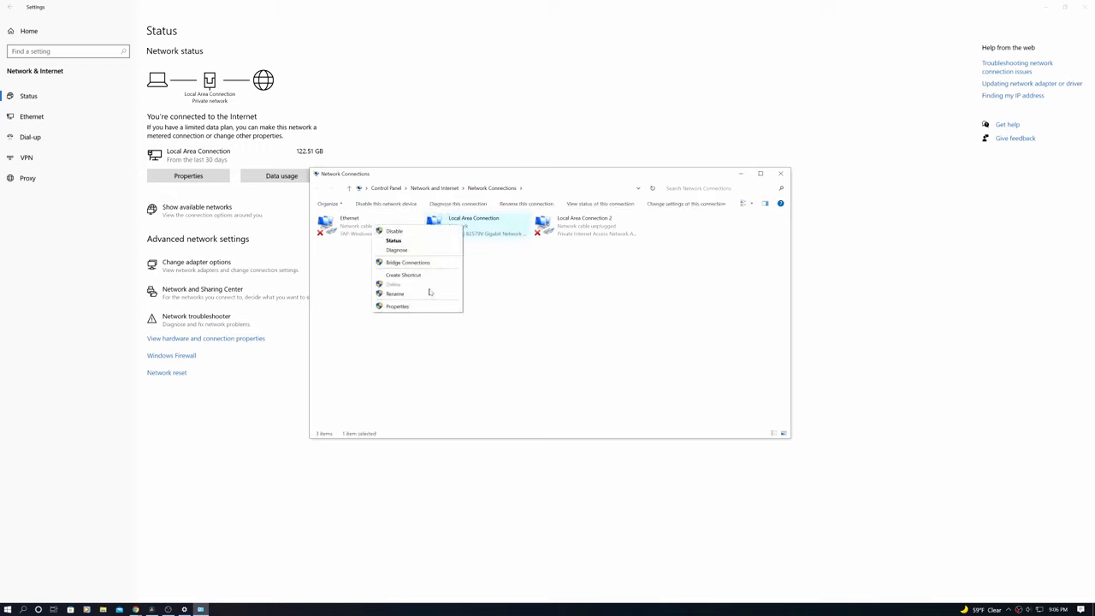
click(397, 307)
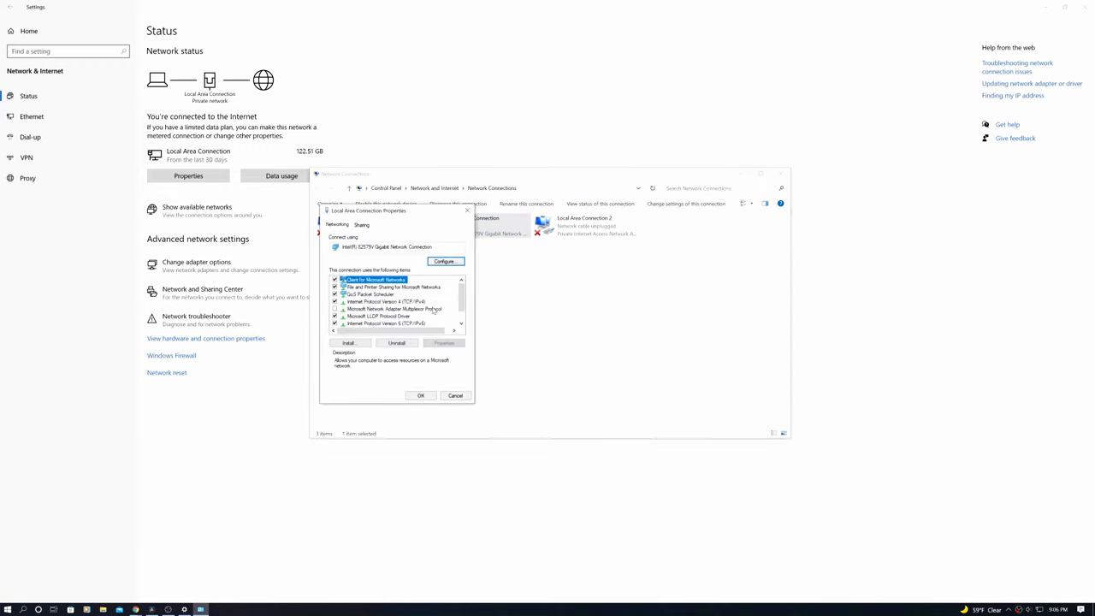
- Enter static IPv4 address 192.168.1.138 with subnet mask 255.255.255.0
click(385, 301)
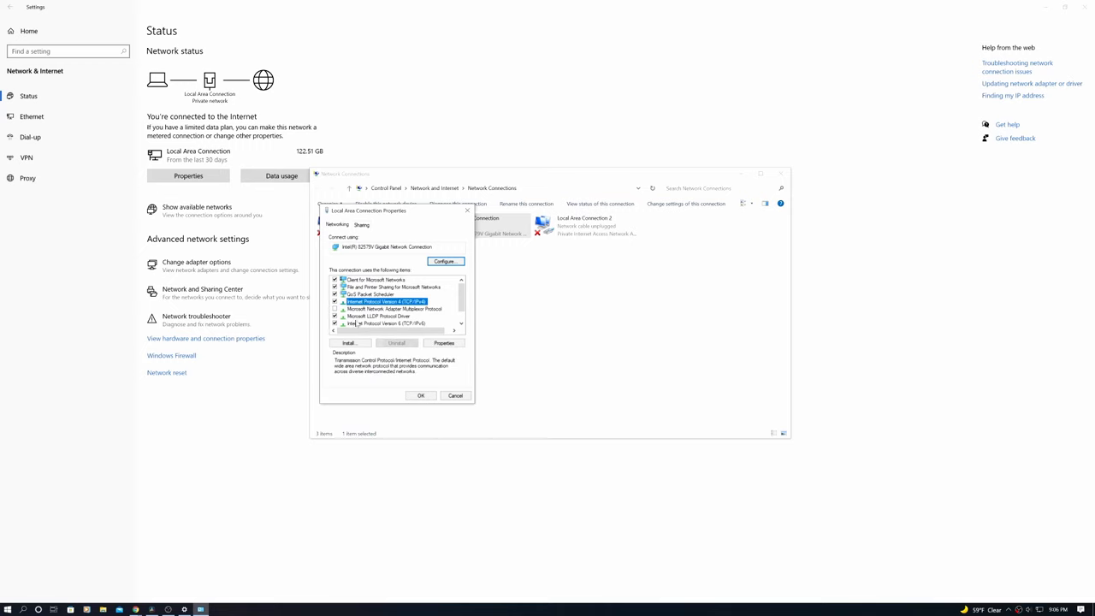
click(443, 342)
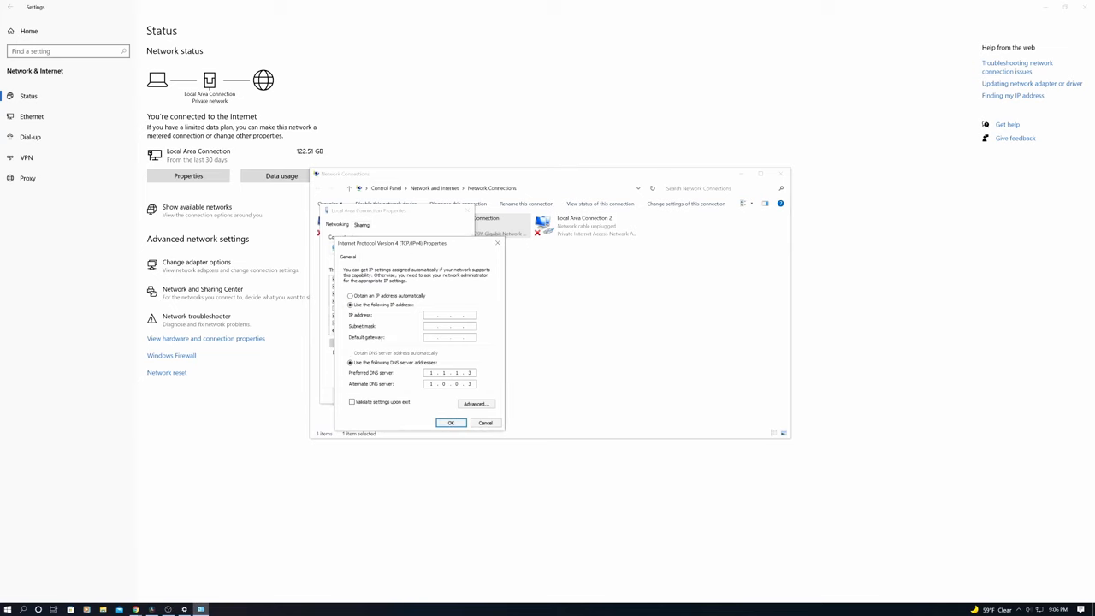
text(192 . 168 . 1 . 138)
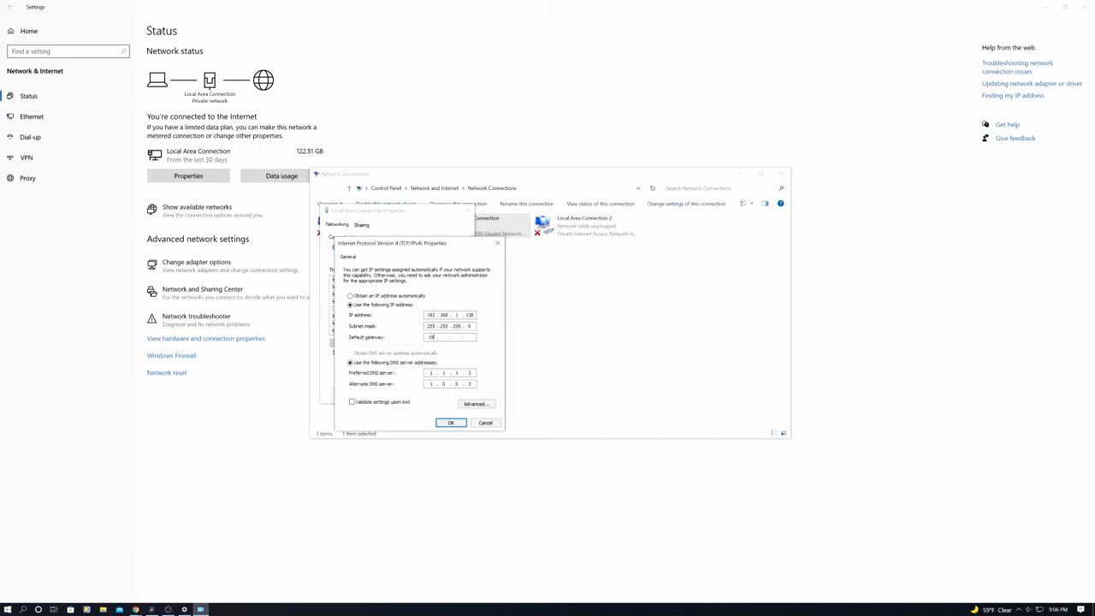
text(192.168.1.1/ui/1.0.99.192968/dynamic/home.html)
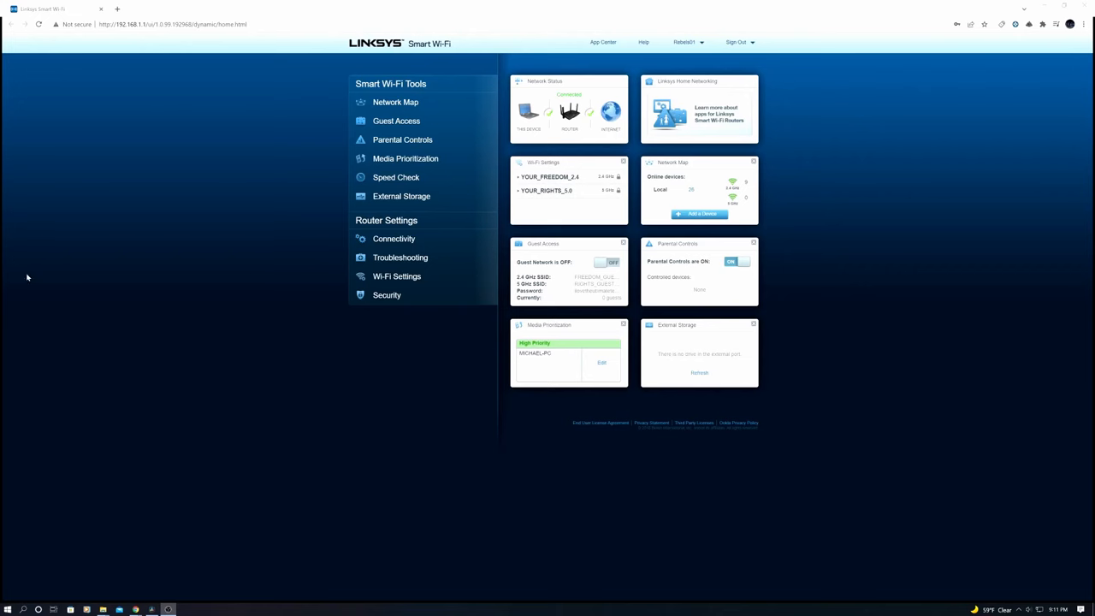
- Check the router's Plex Home Media rule forwarding port 32400 to 192.168.1.138
click(387, 295)
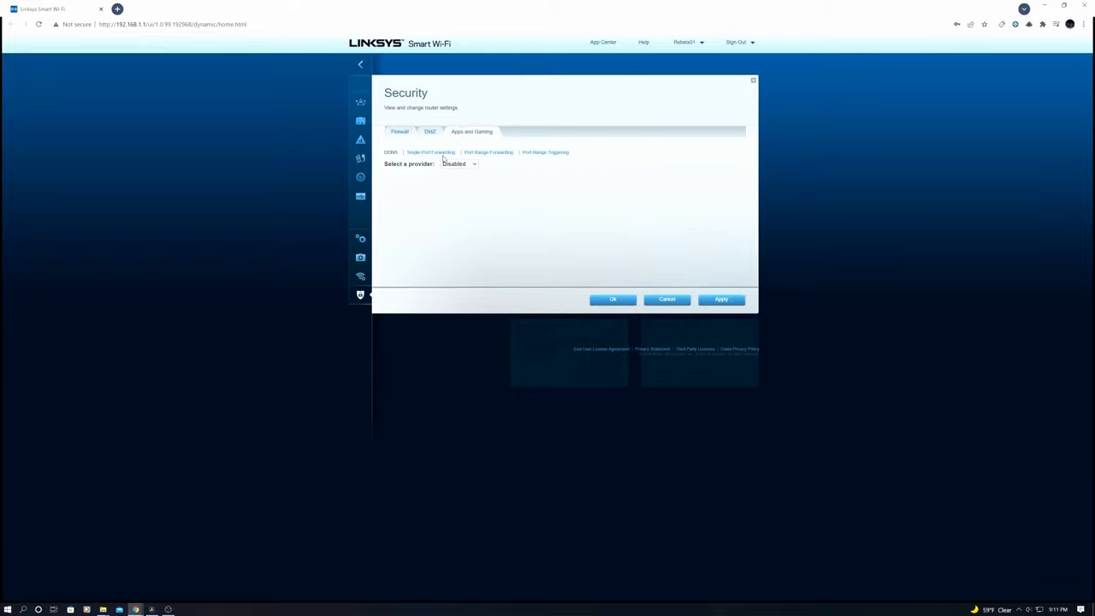
click(431, 152)
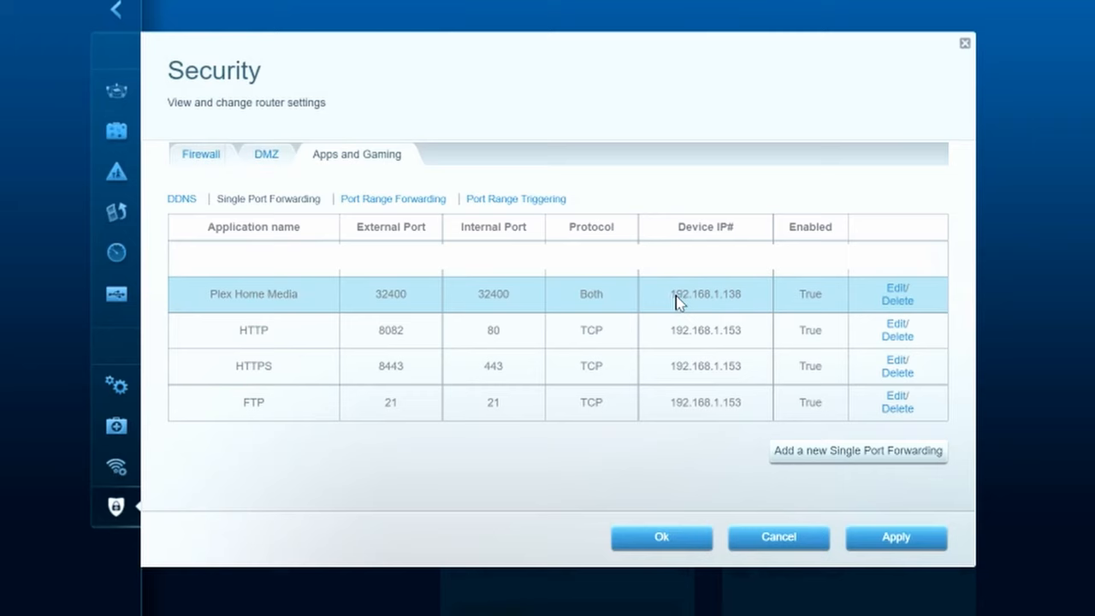
mouse_move(301, 305)
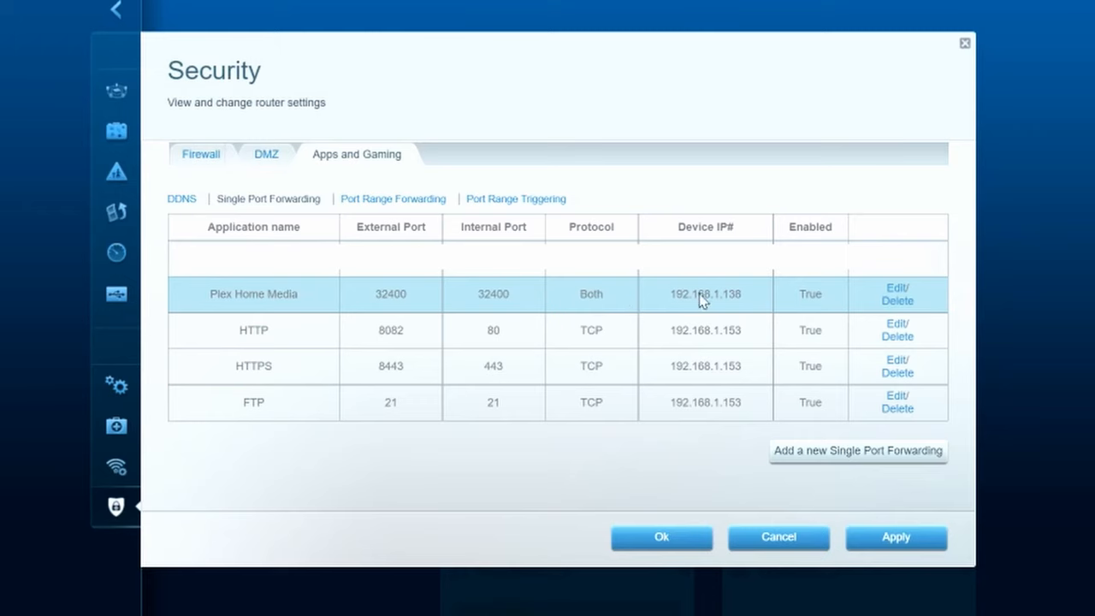
mouse_move(701, 301)
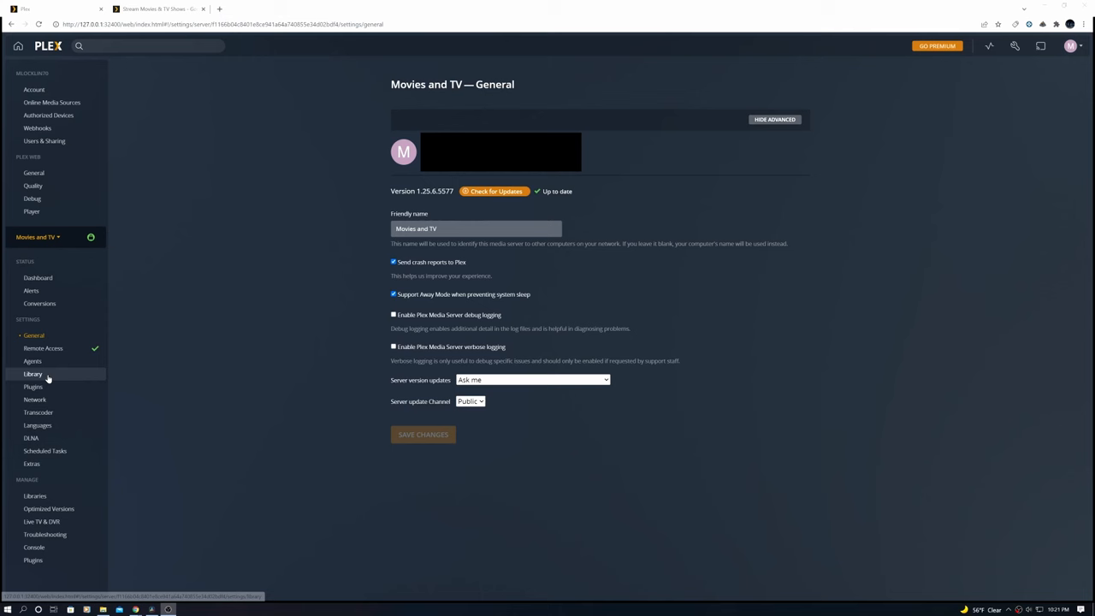
- Review the server's Library, Network and Transcoder settings and the web player's Quality settings
click(32, 374)
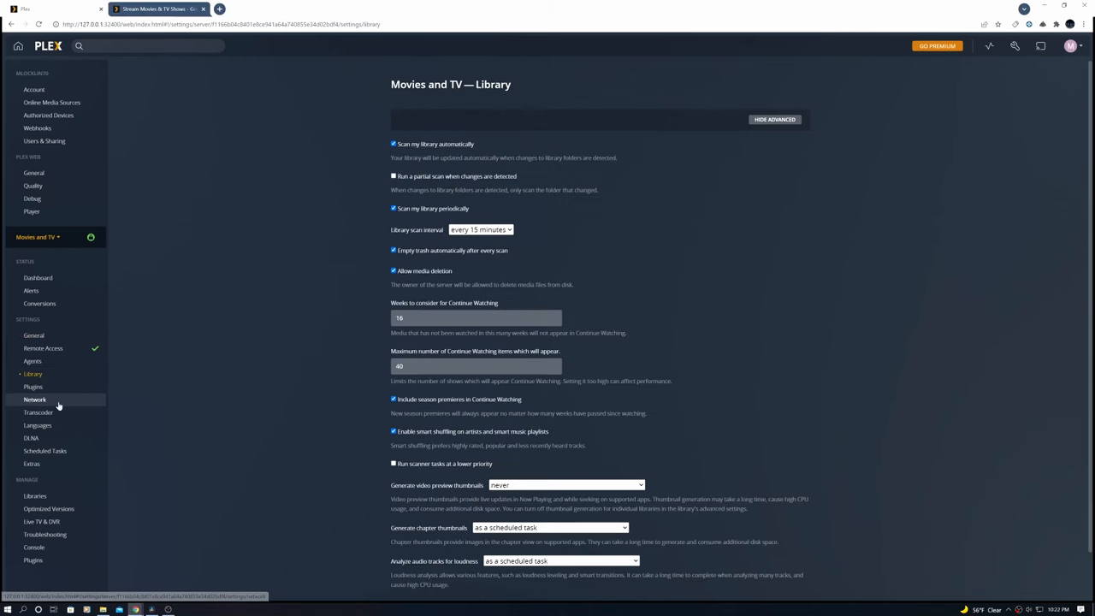
click(35, 399)
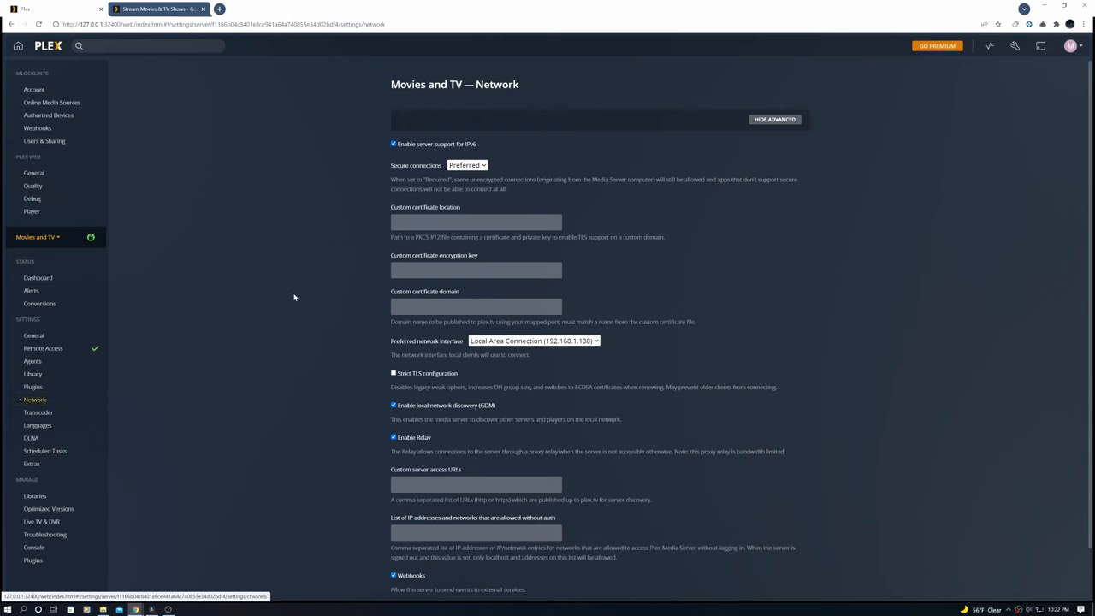
mouse_move(396, 345)
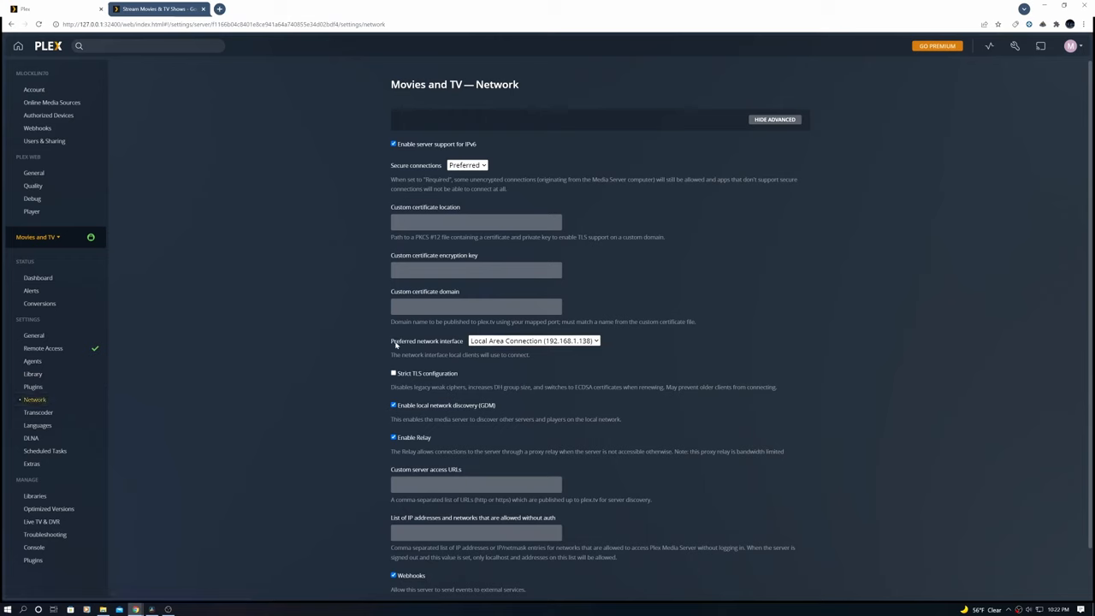
mouse_move(368, 346)
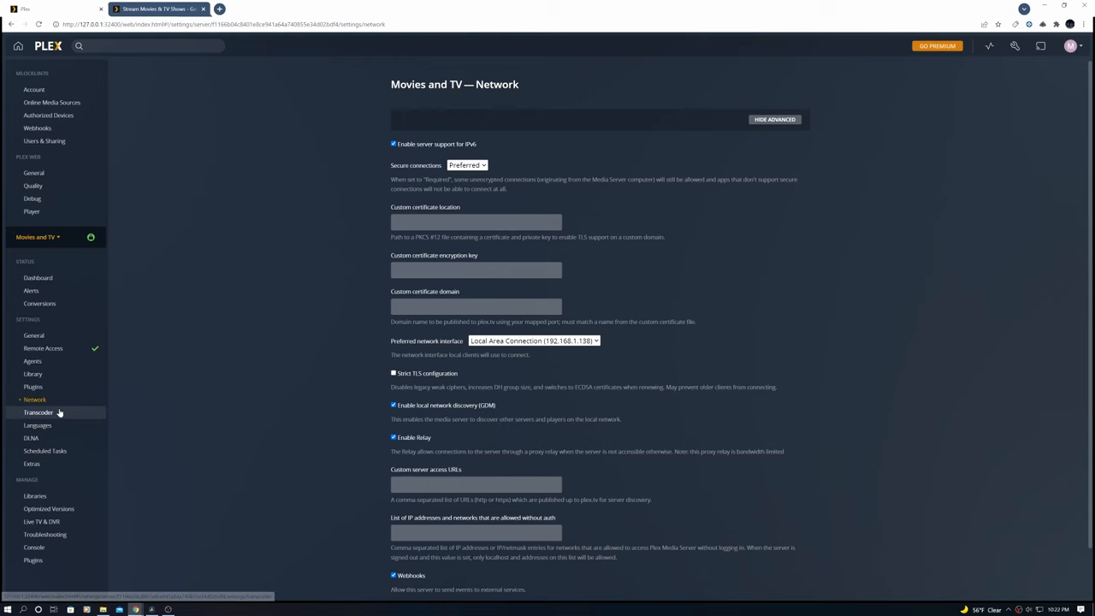
click(38, 412)
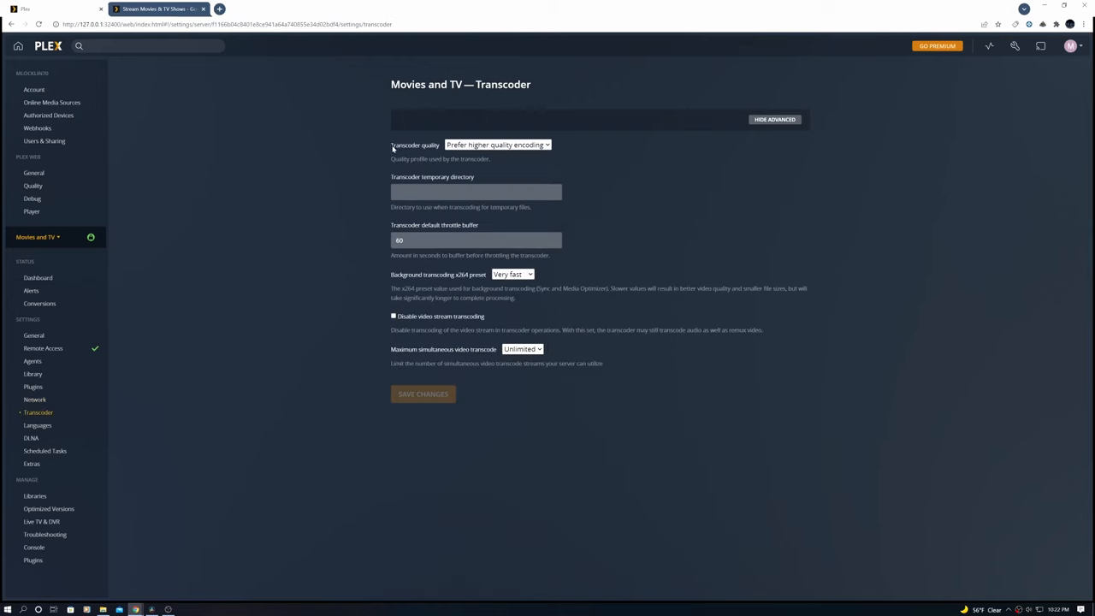
double_click(415, 145)
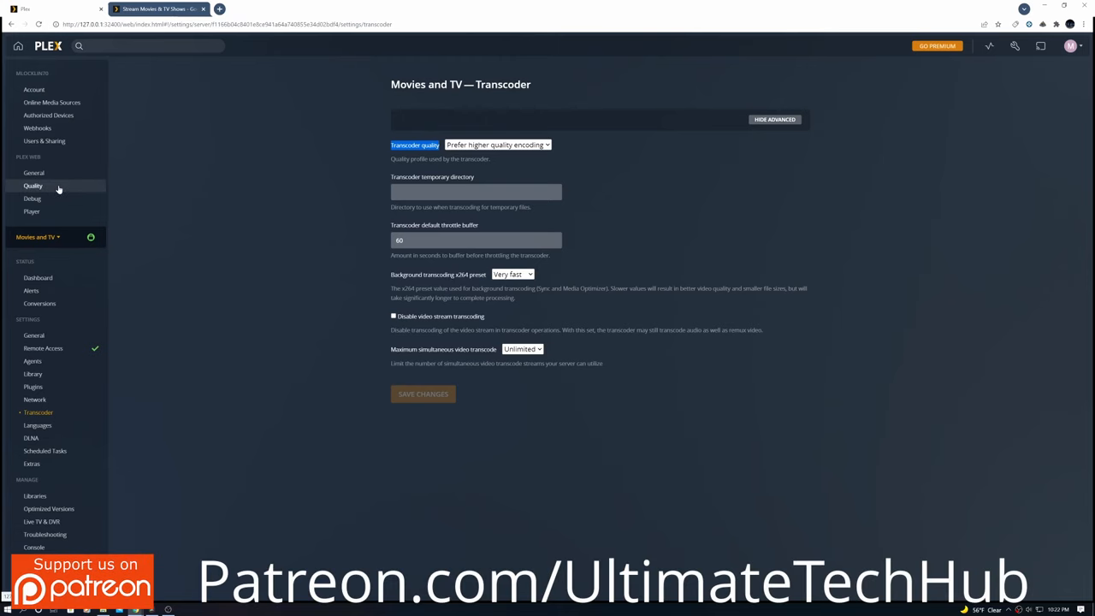
click(33, 185)
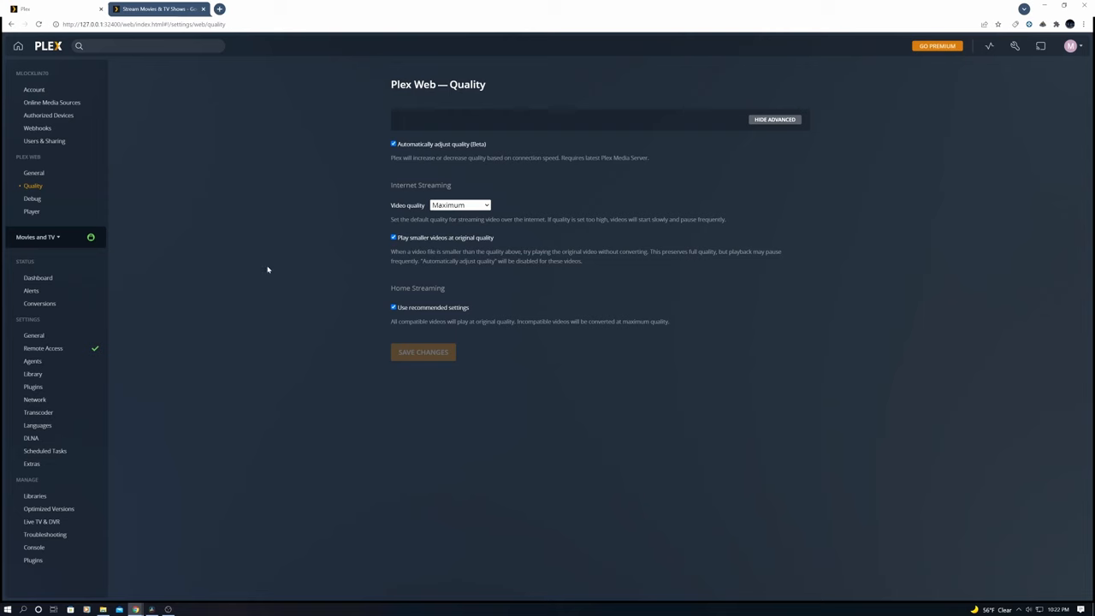
click(150, 8)
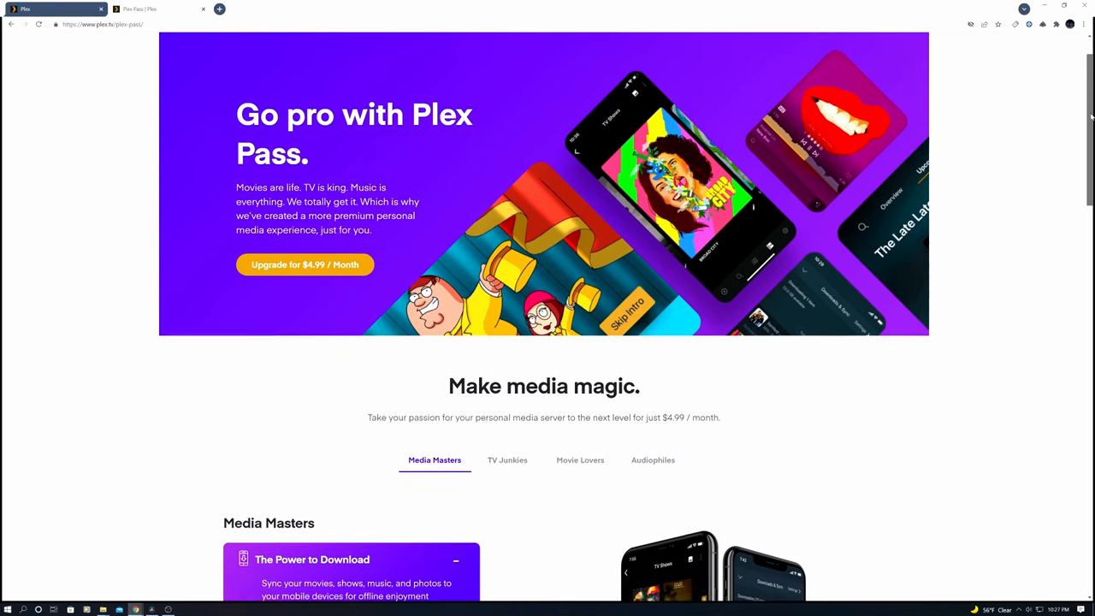
- Browse Plex Pass features, including Advanced Settings and the TV Junkies, Movie Lovers, Audiophiles tabs
scroll(down, 3)
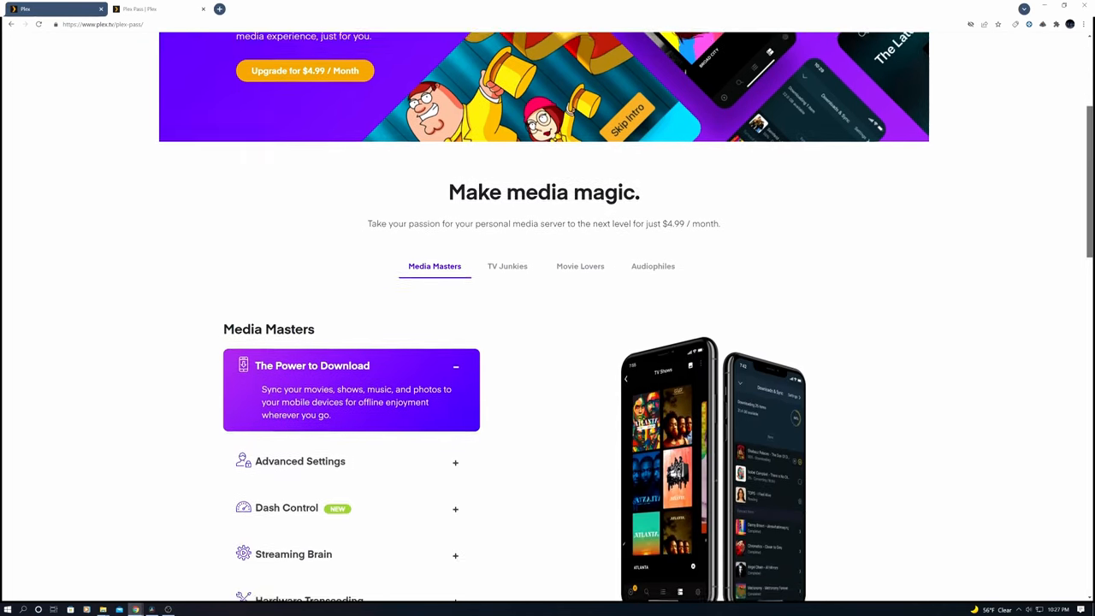
scroll(down, 3)
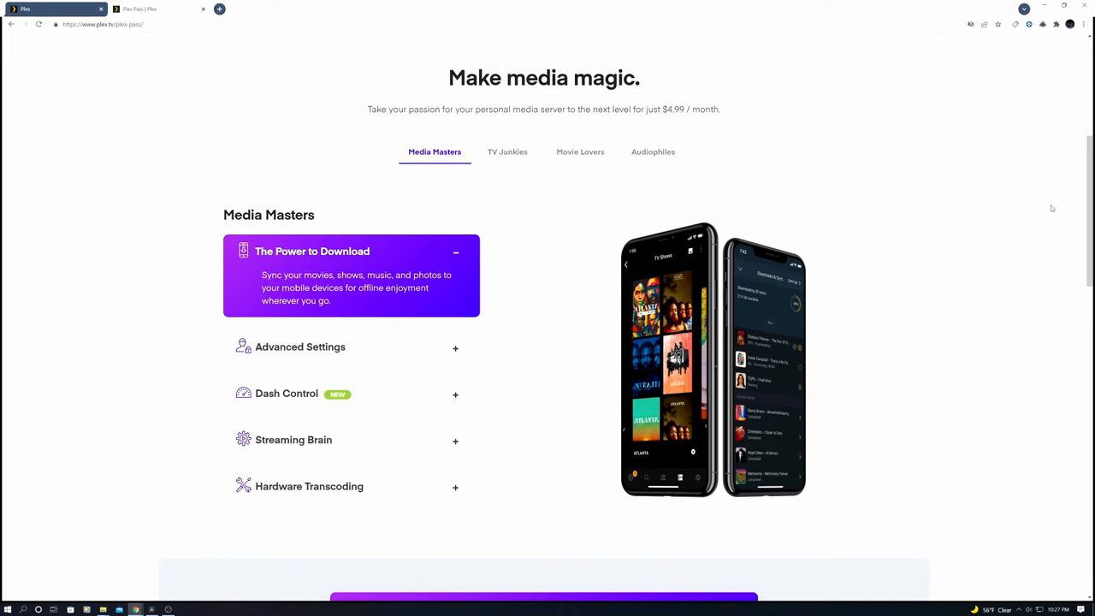
click(300, 346)
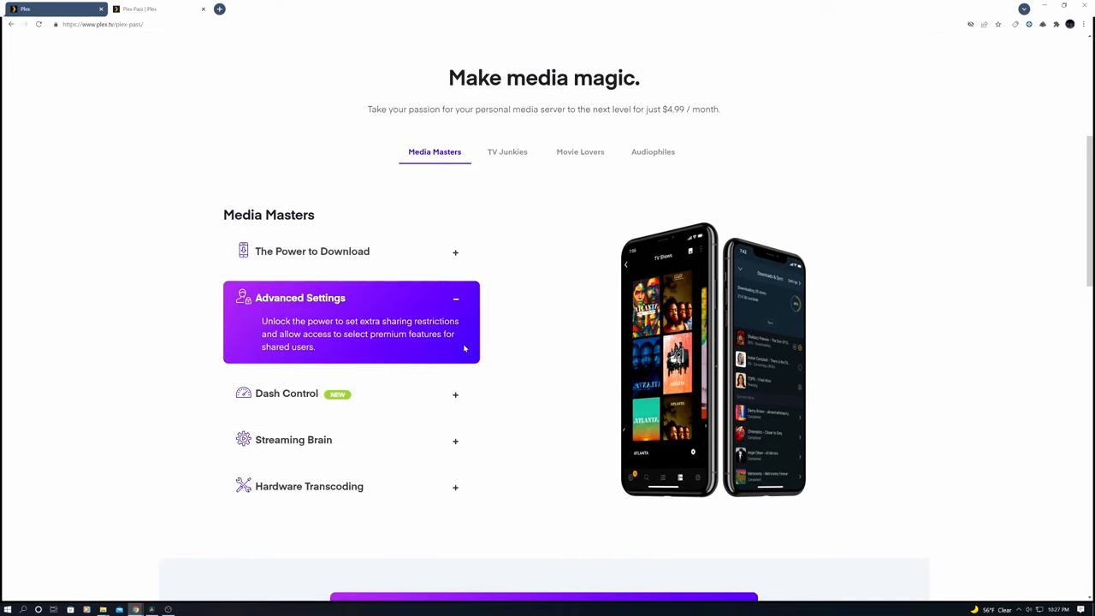
mouse_move(454, 439)
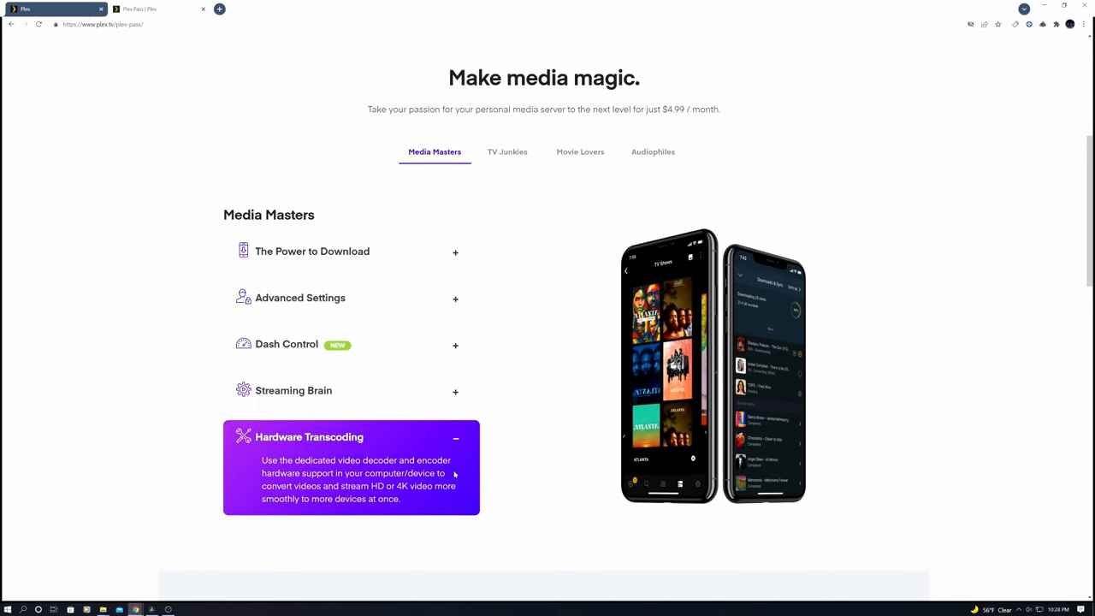
mouse_move(540, 165)
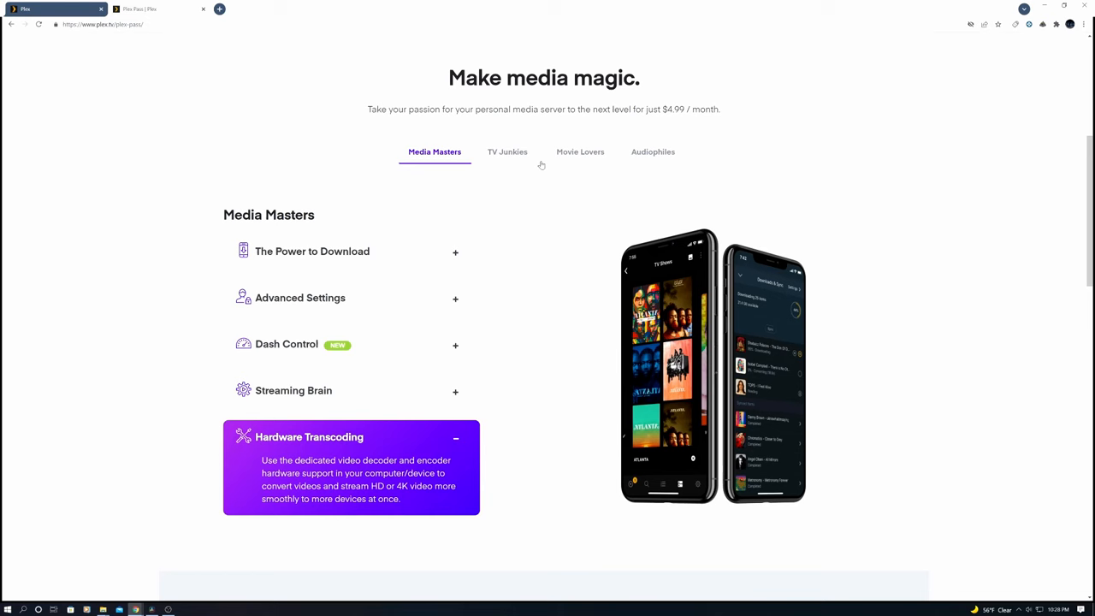
click(507, 151)
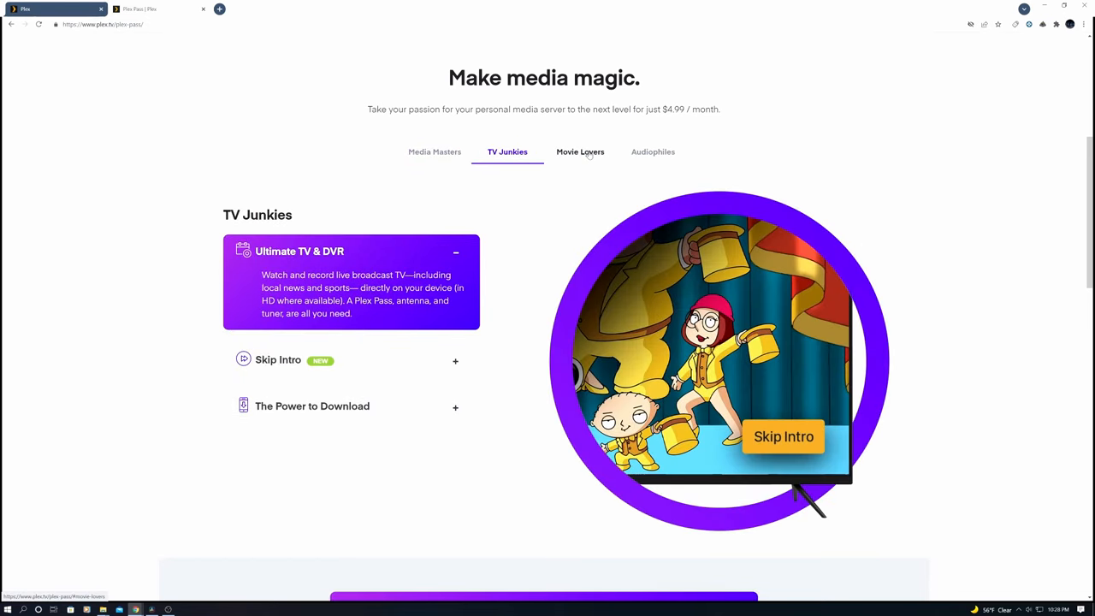
click(580, 151)
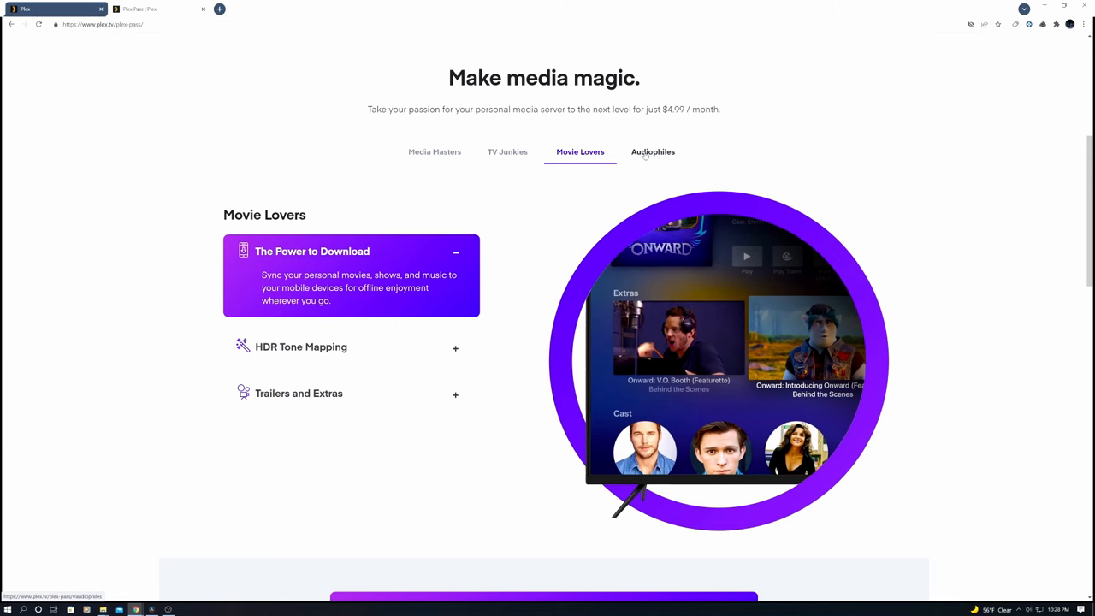
click(652, 152)
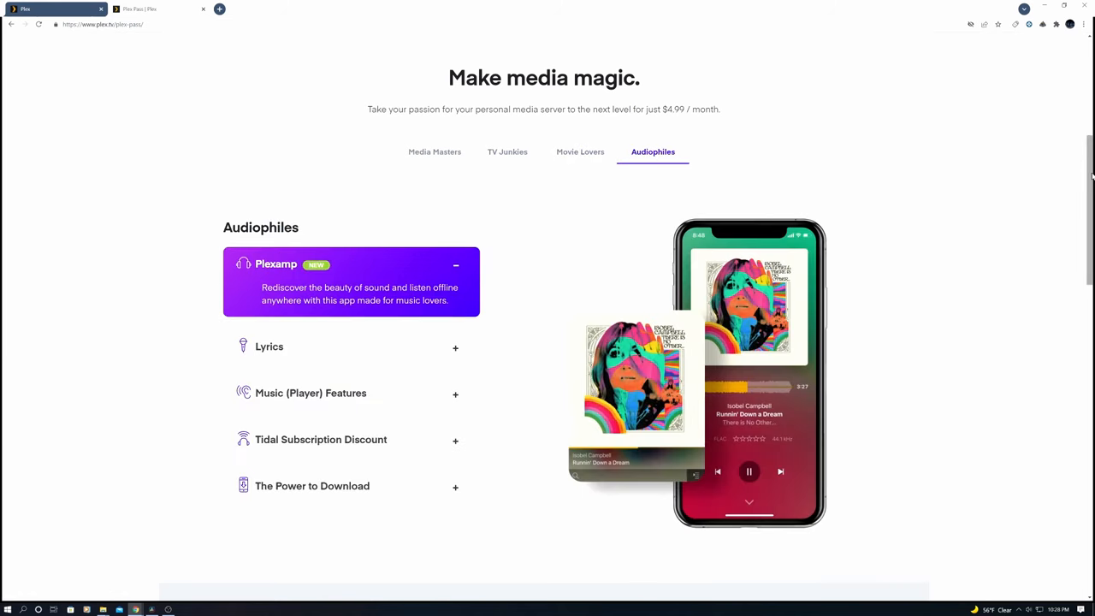
- Review Plex Pass pricing: $4.99 monthly, $39.99 annual, $119.99 lifetime
scroll(down, 3)
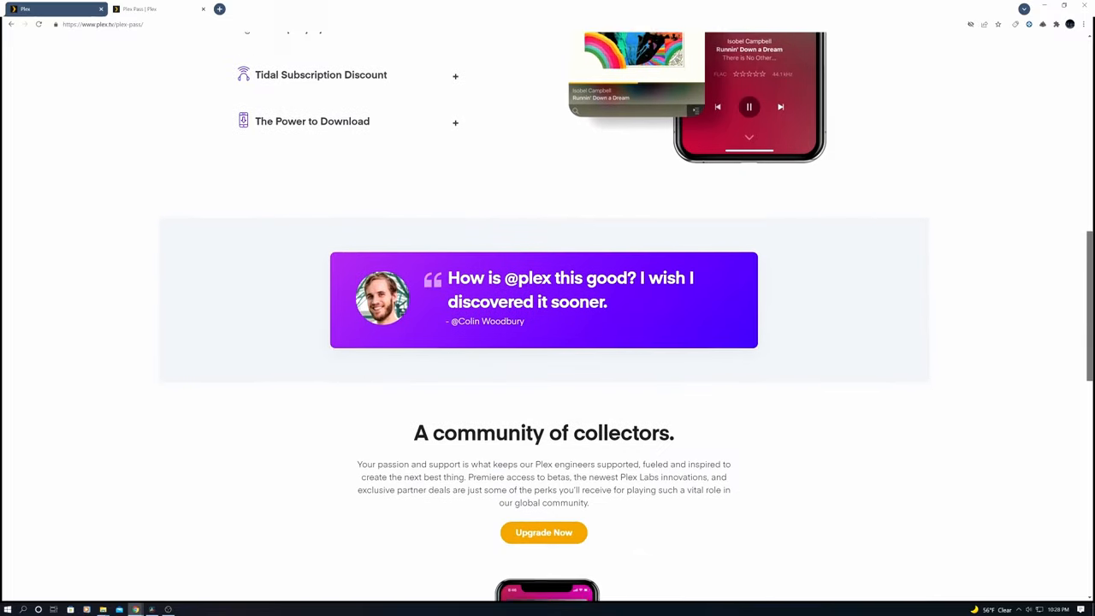
scroll(down, 3)
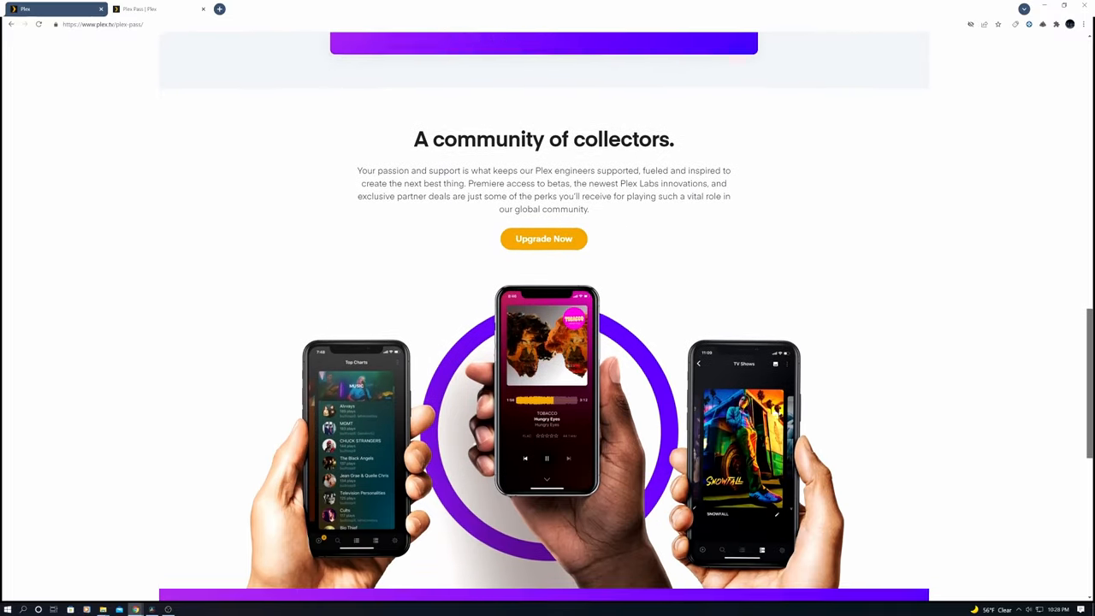
scroll(down, 3)
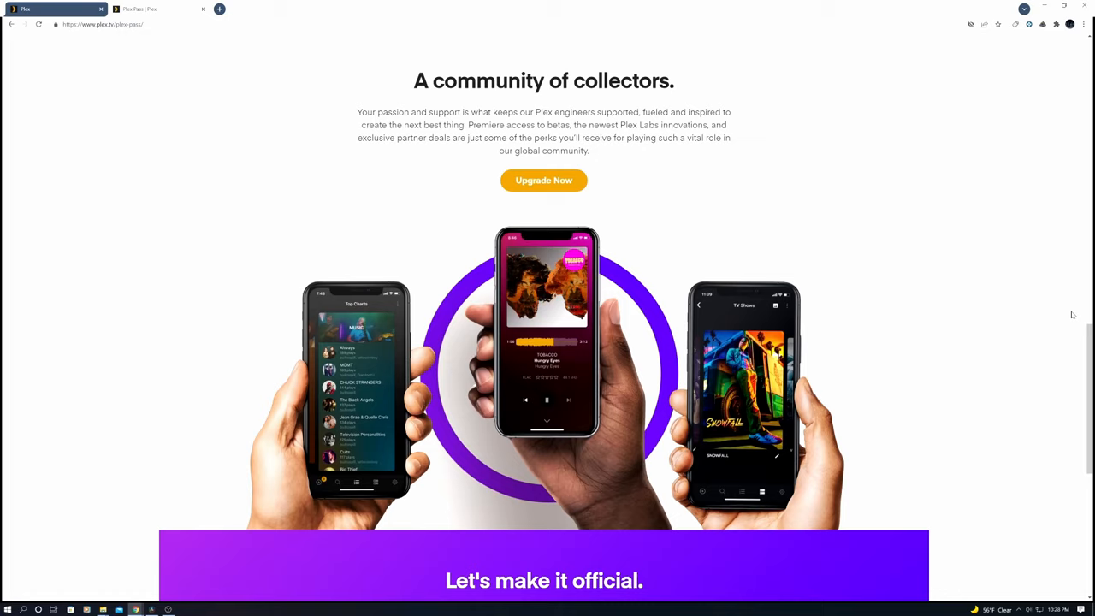
scroll(down, 3)
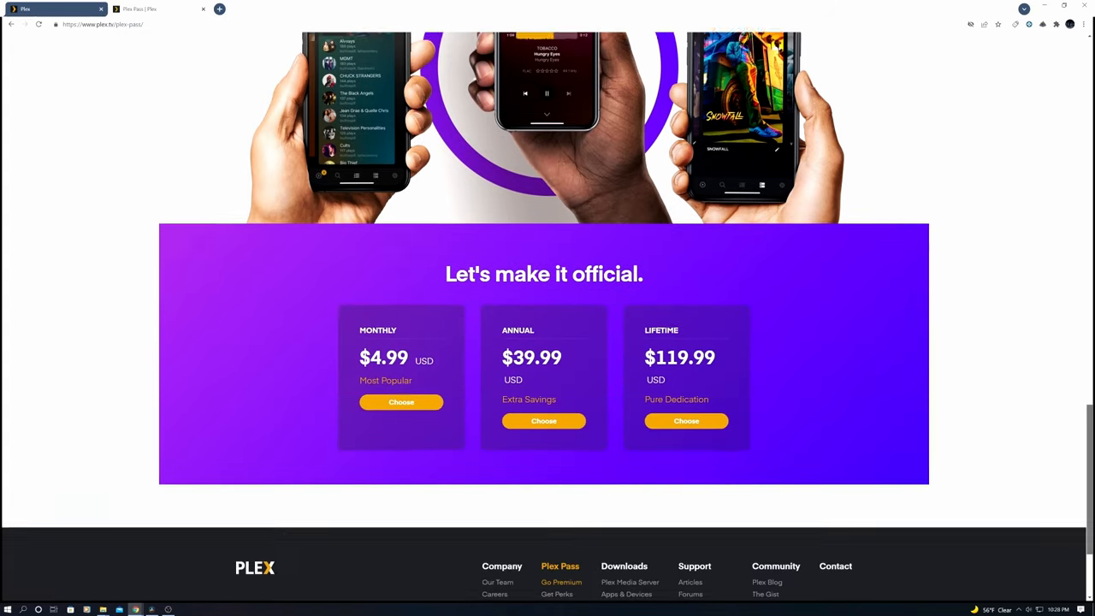
scroll(down, 3)
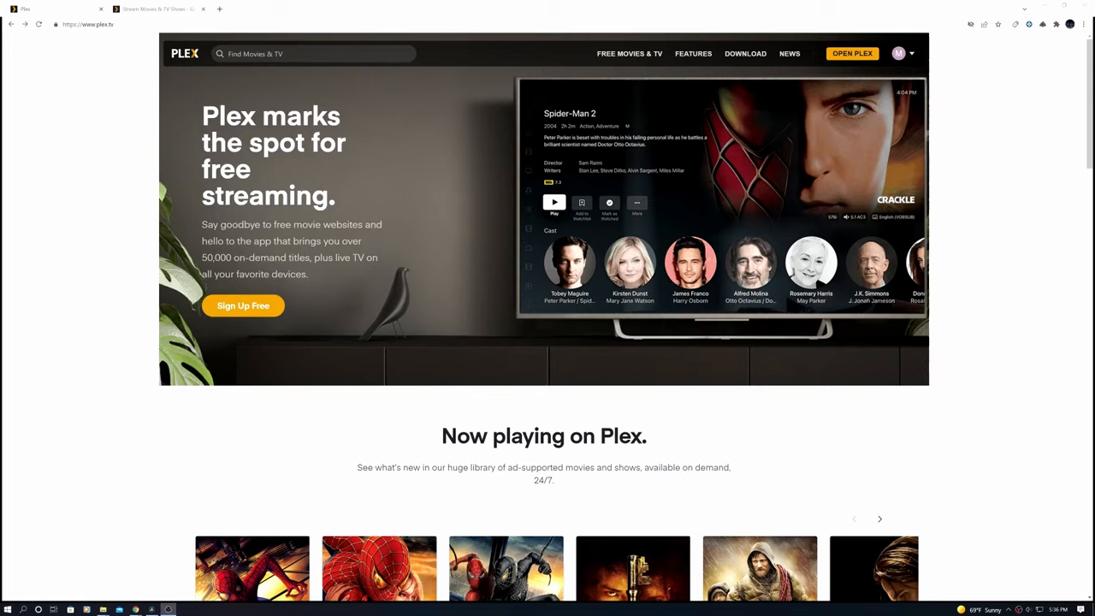
scroll(down, 3)
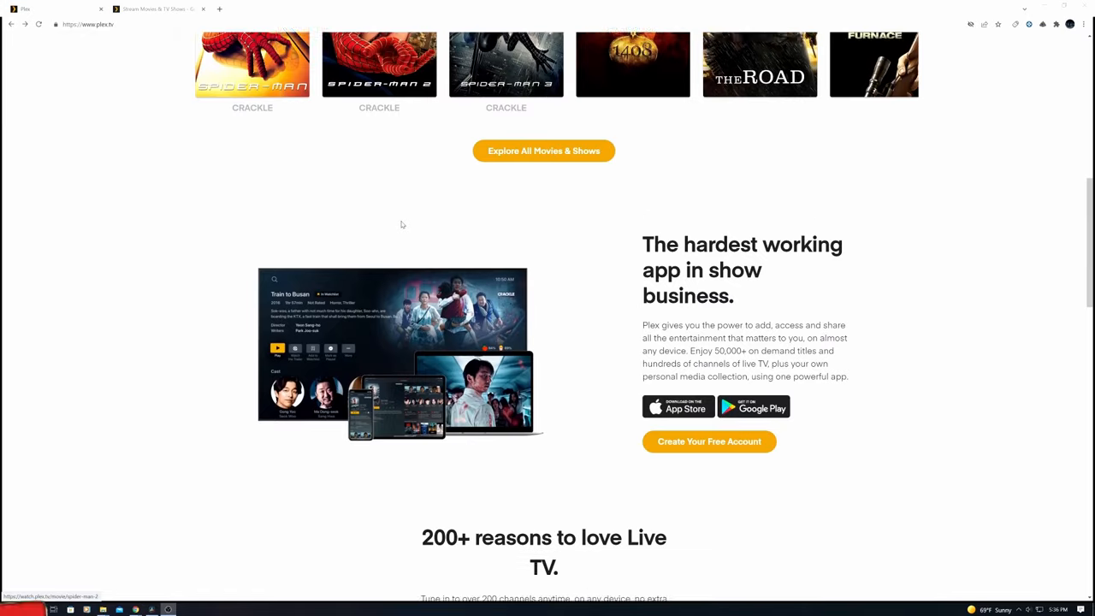
scroll(down, 3)
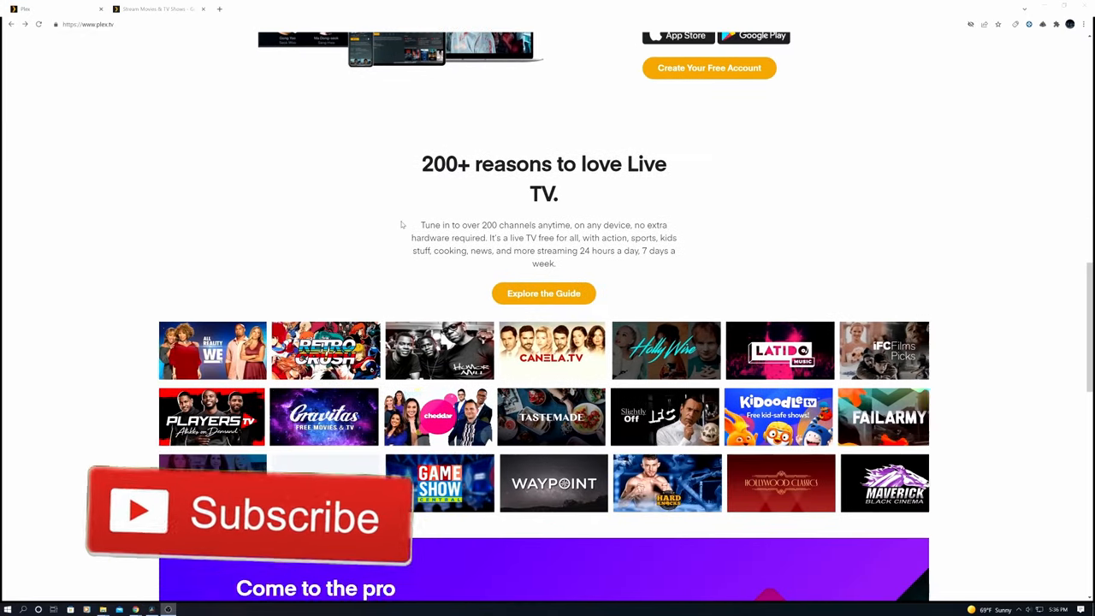
scroll(down, 3)
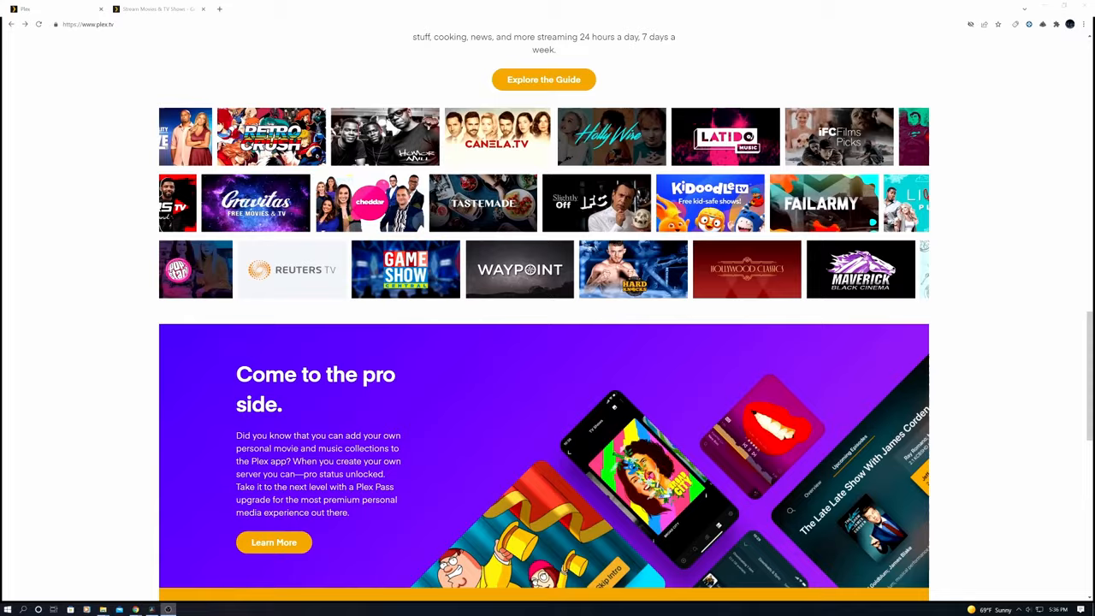